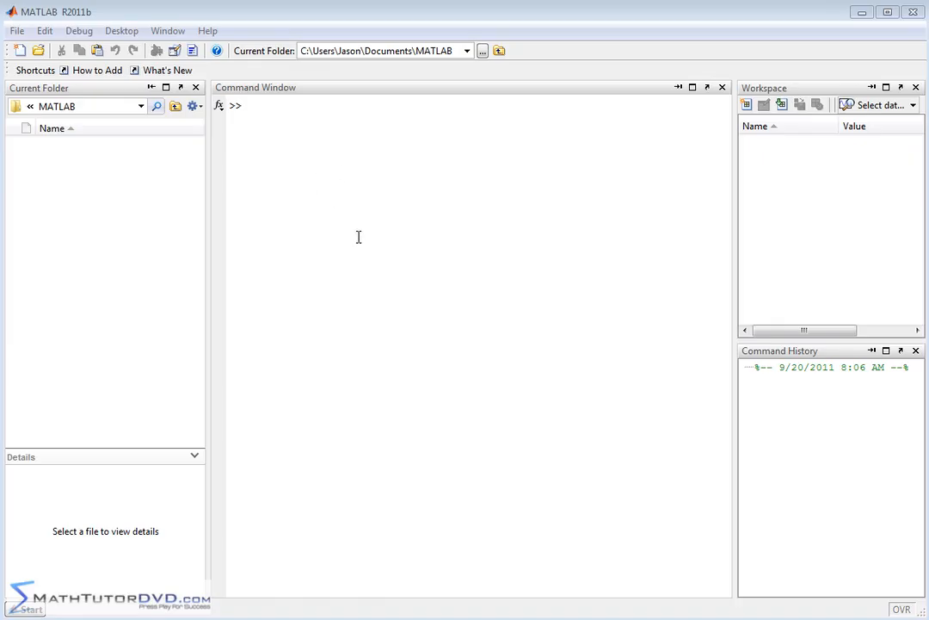
mouse_move(317, 158)
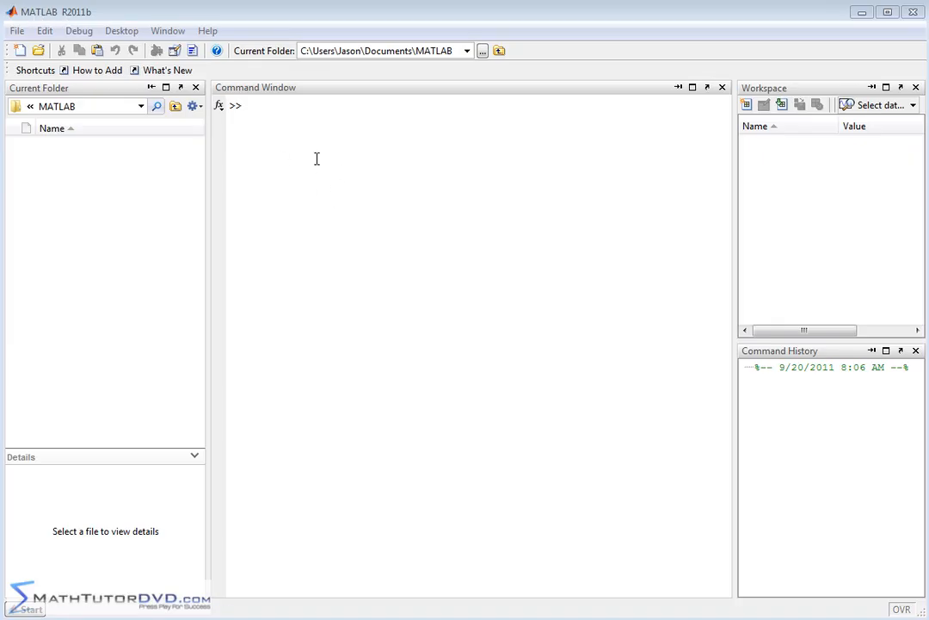
mouse_move(454, 272)
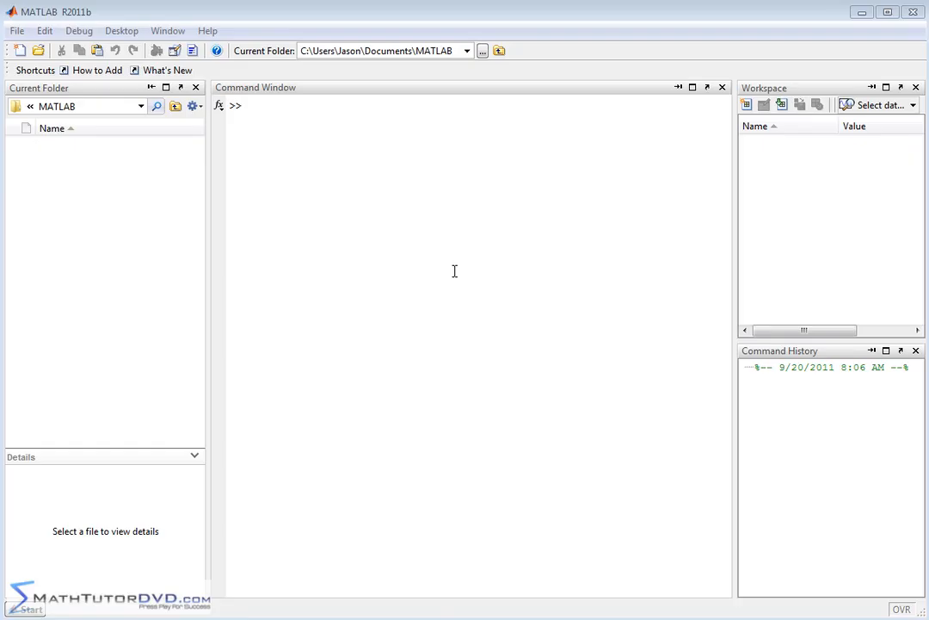
mouse_move(438, 246)
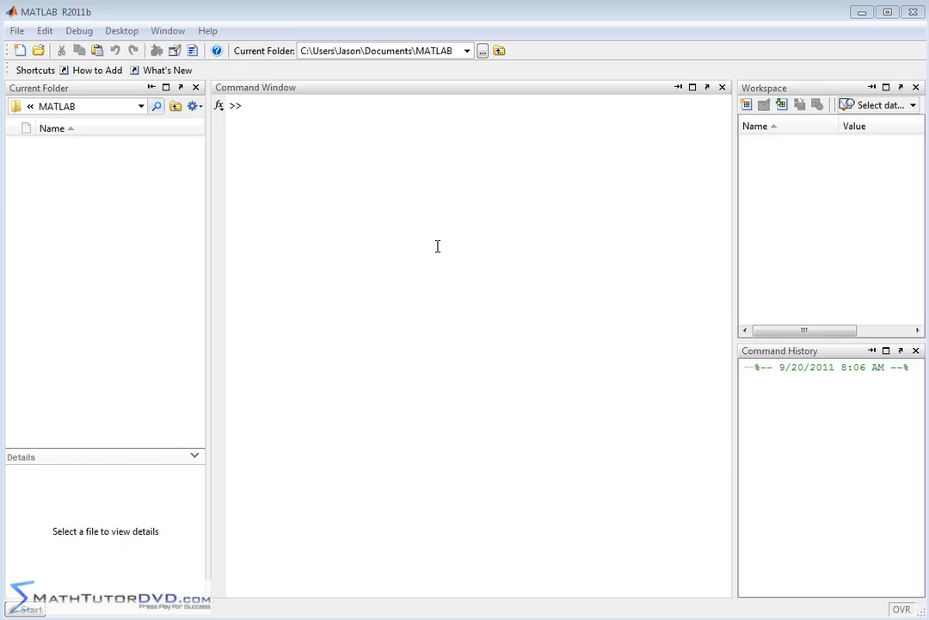
mouse_move(434, 246)
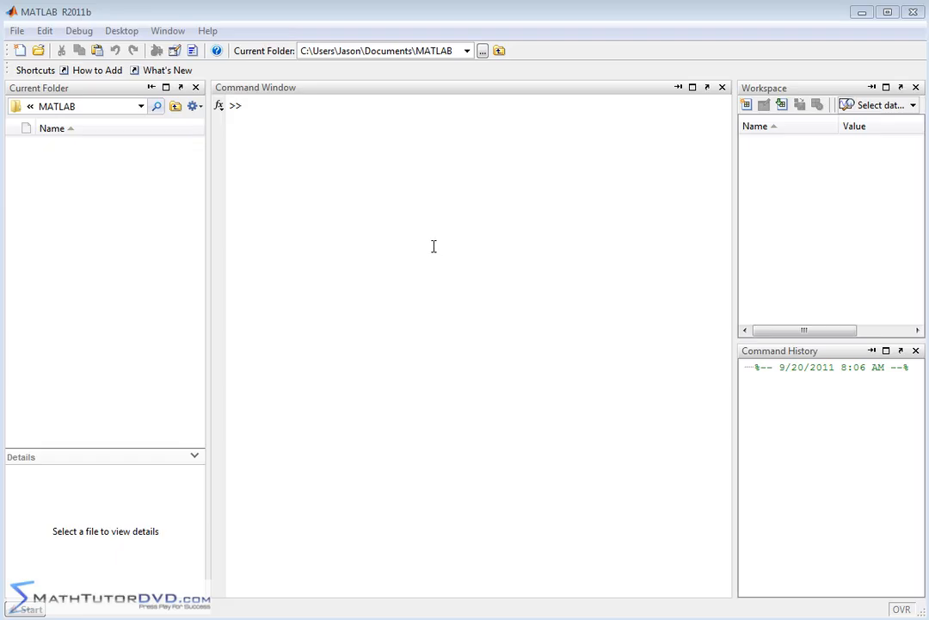
mouse_move(317, 202)
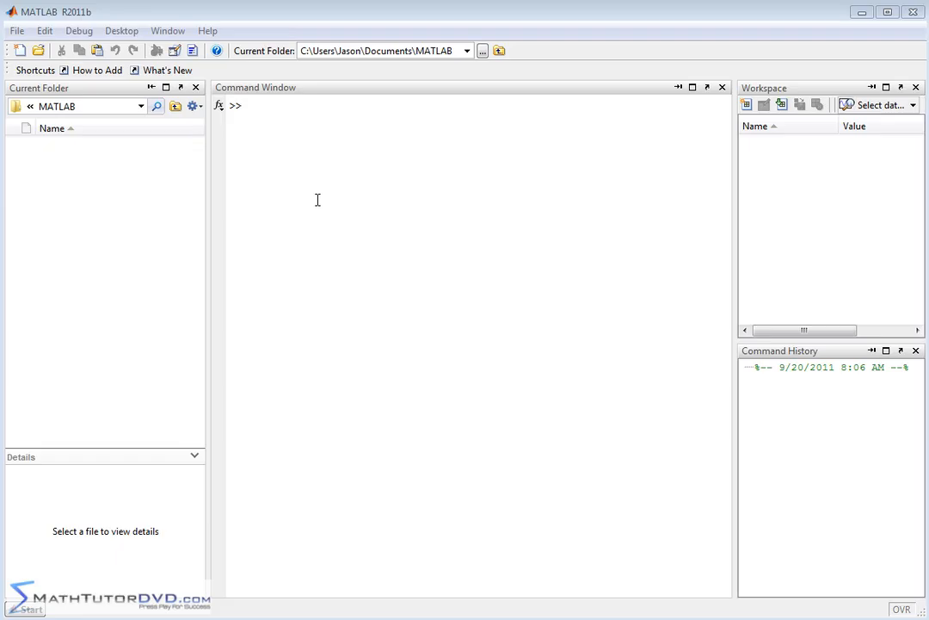
mouse_move(334, 174)
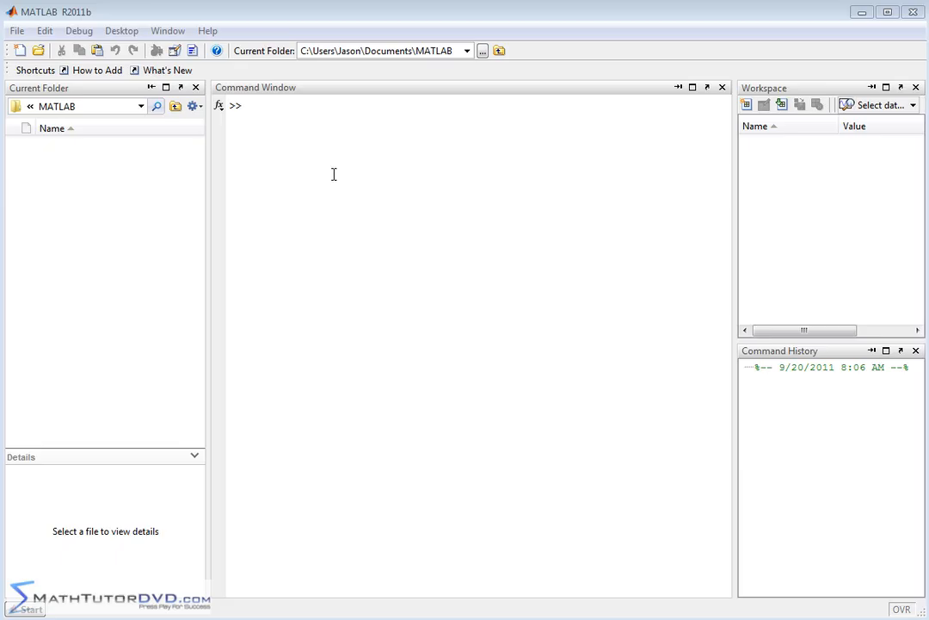
mouse_move(461, 270)
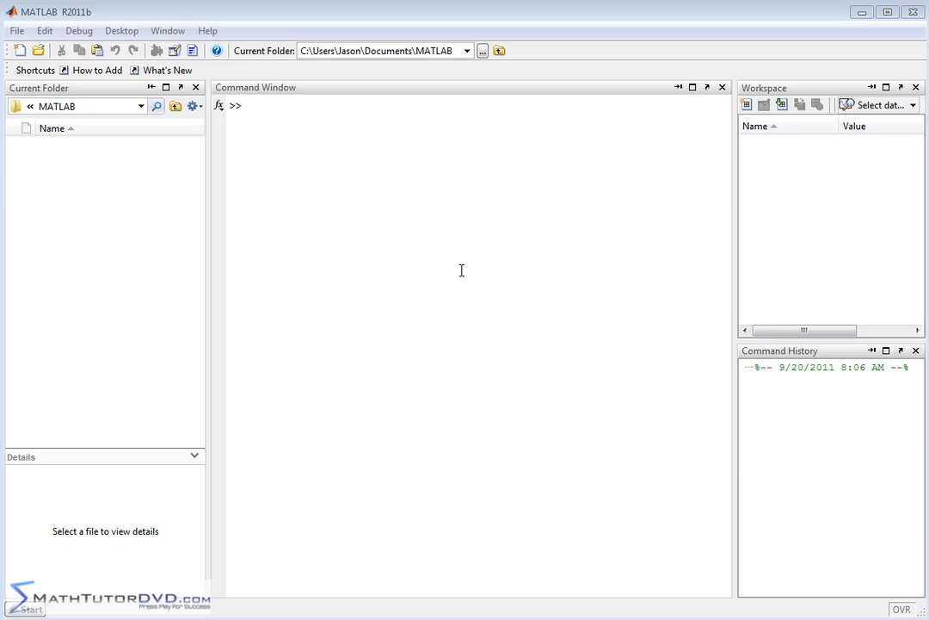
Step: Evaluate 2+3 at the command prompt, giving ans = 5
click(461, 268)
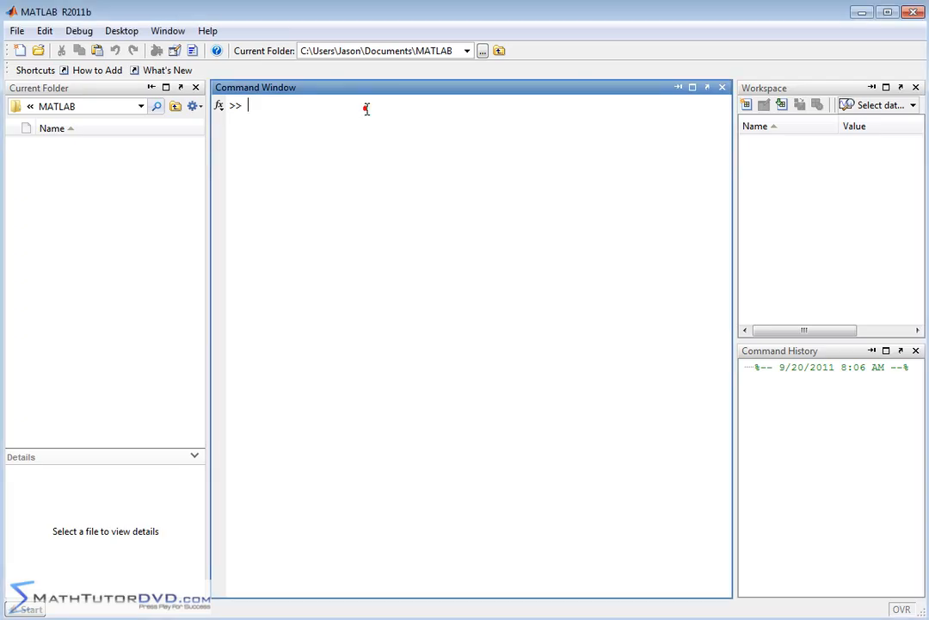
mouse_move(484, 319)
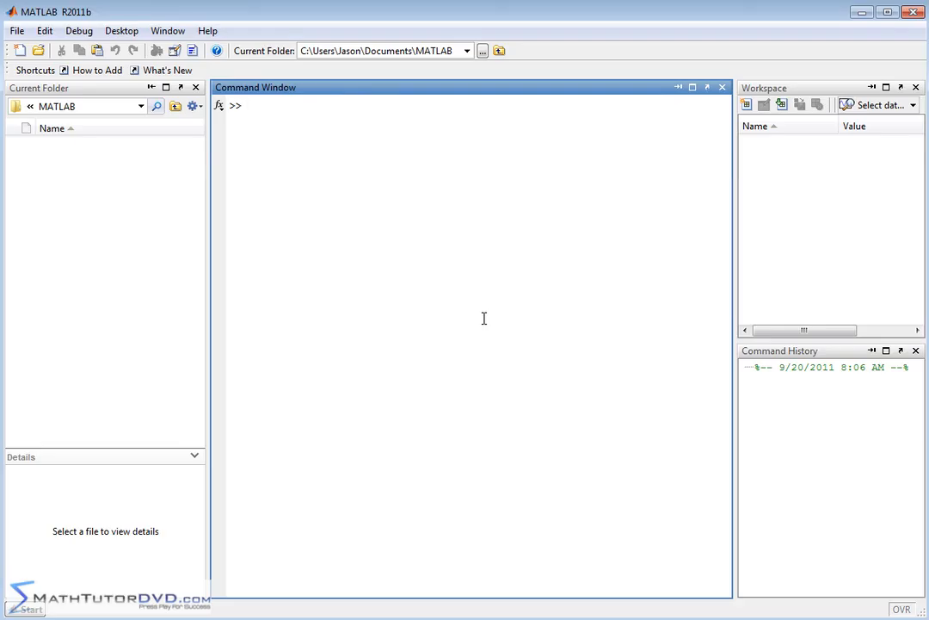
mouse_move(480, 310)
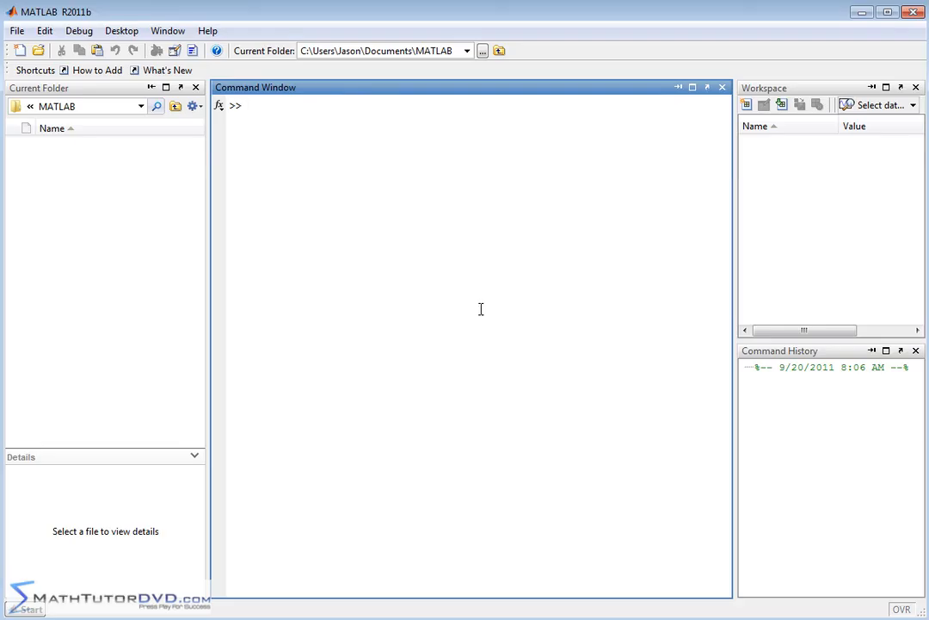
mouse_move(400, 248)
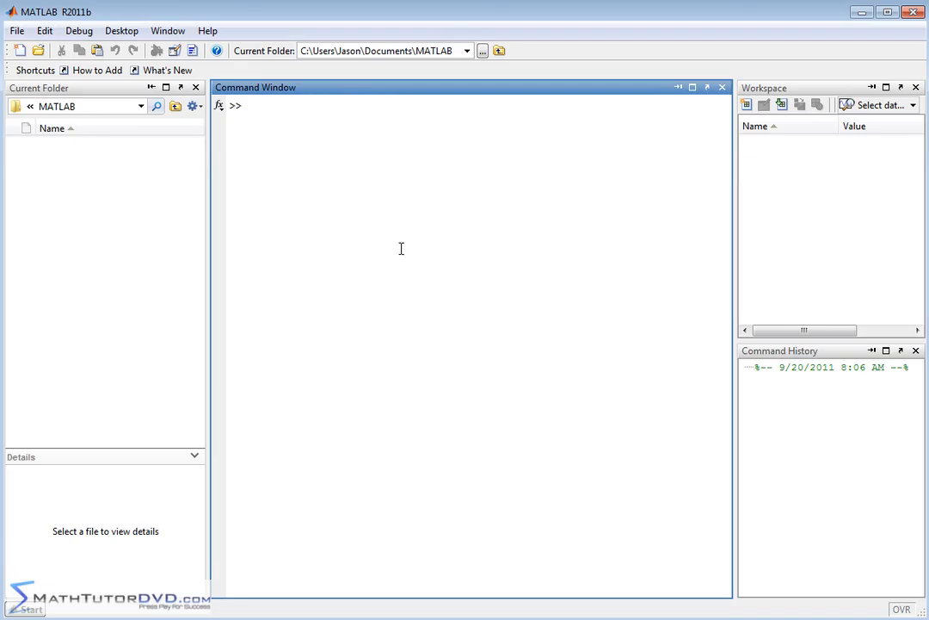
mouse_move(392, 138)
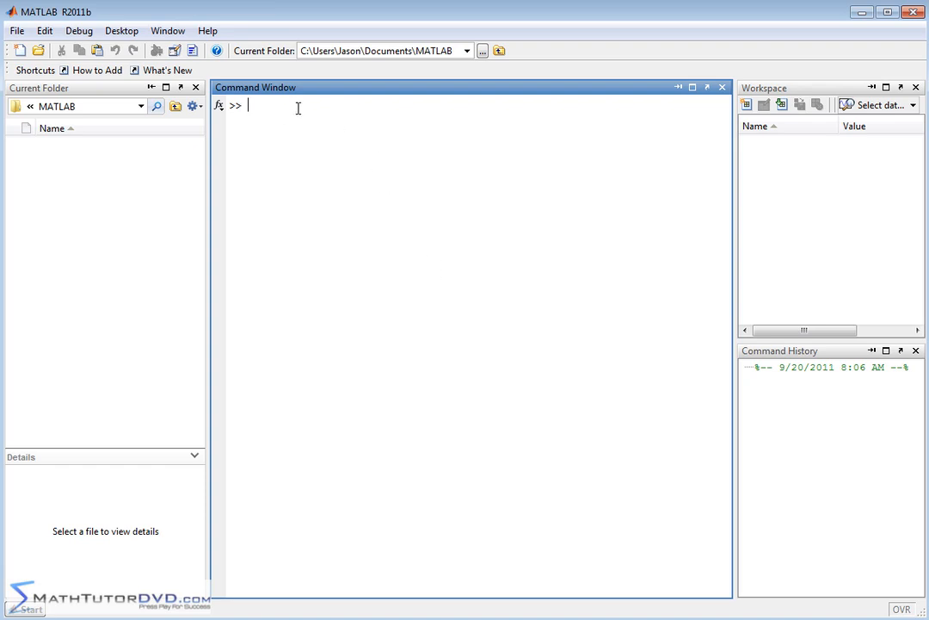
mouse_move(351, 285)
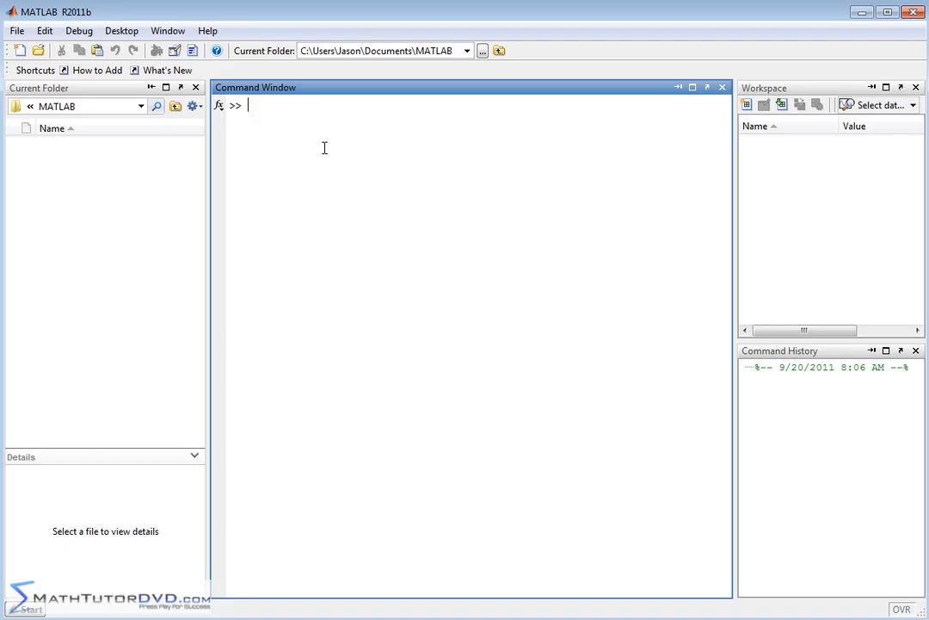
mouse_move(323, 147)
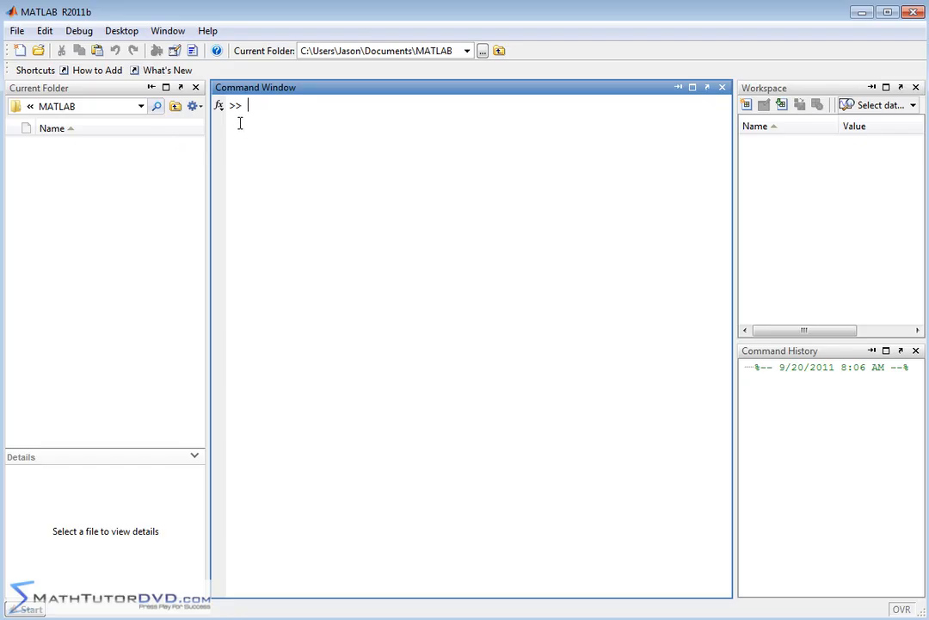
mouse_move(247, 221)
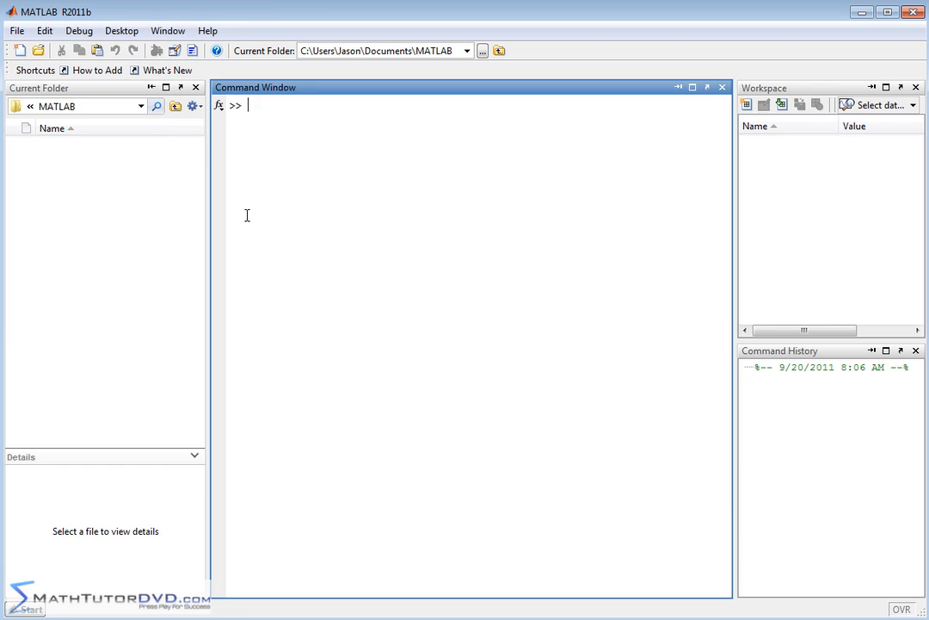
mouse_move(248, 155)
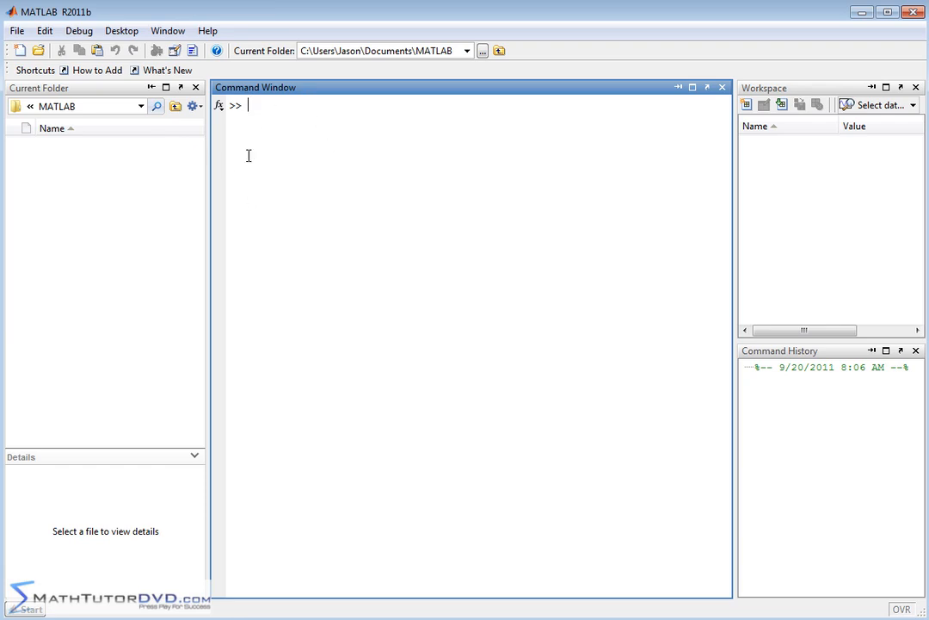
mouse_move(286, 181)
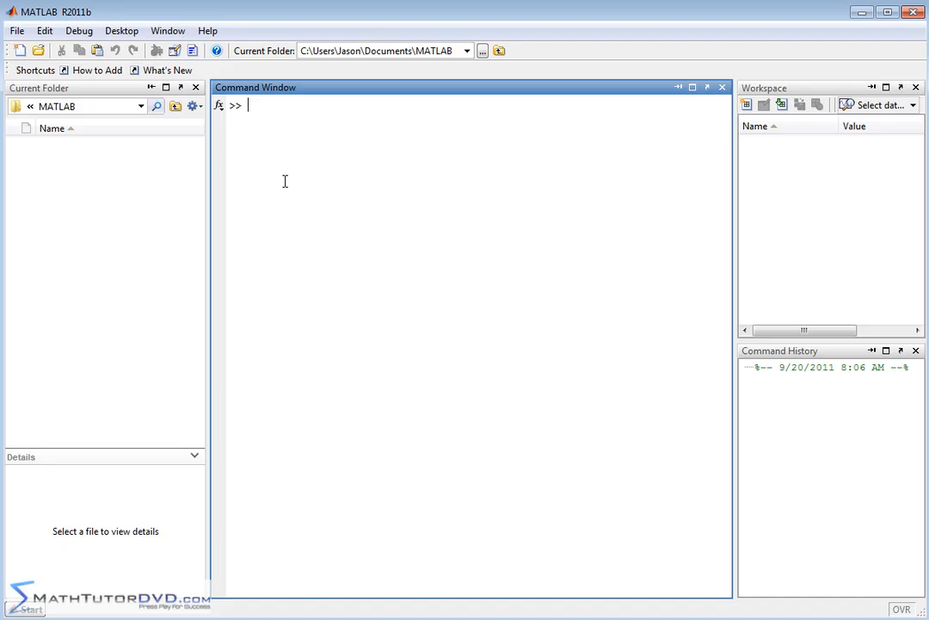
mouse_move(252, 110)
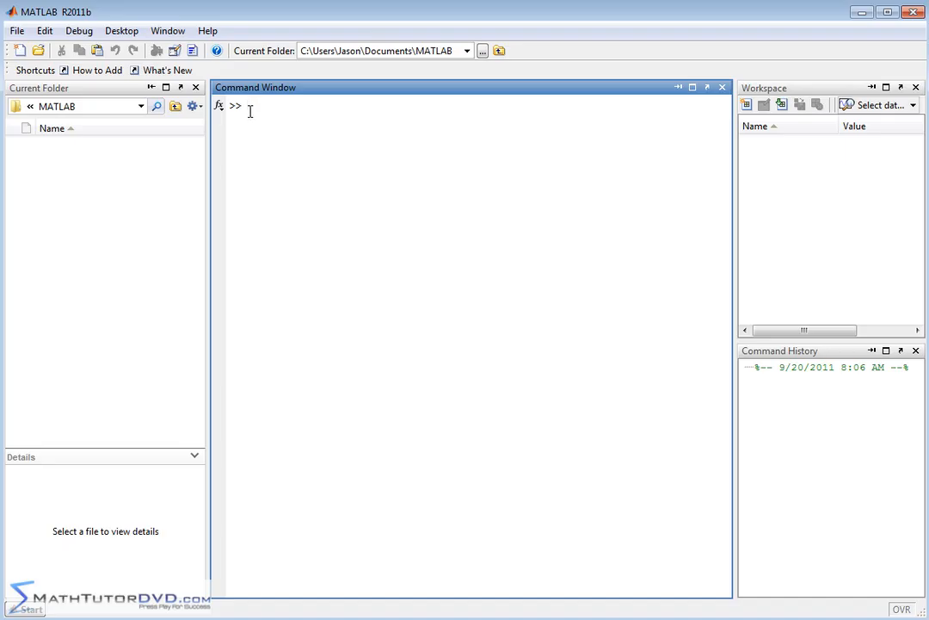
mouse_move(412, 308)
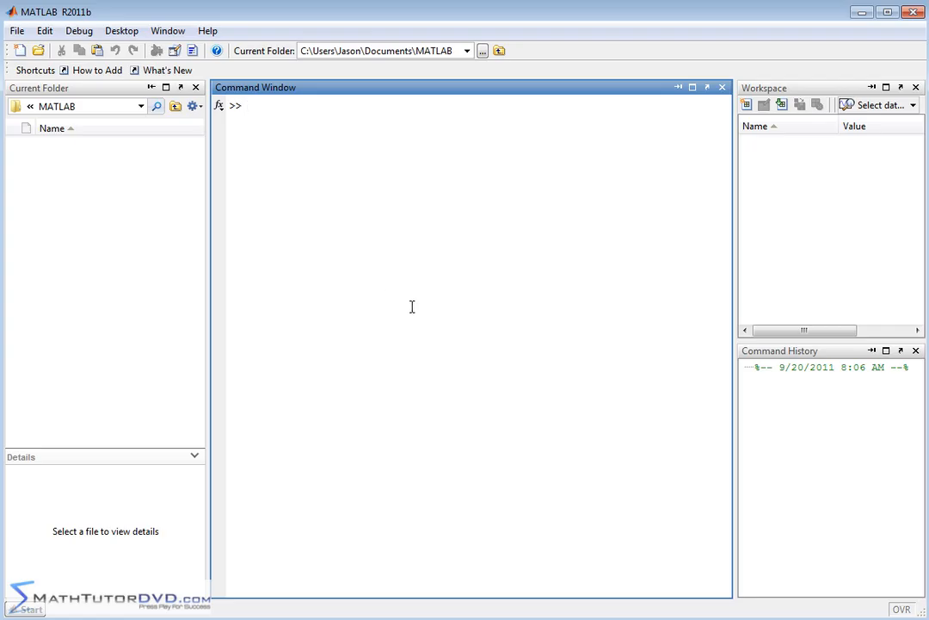
mouse_move(251, 129)
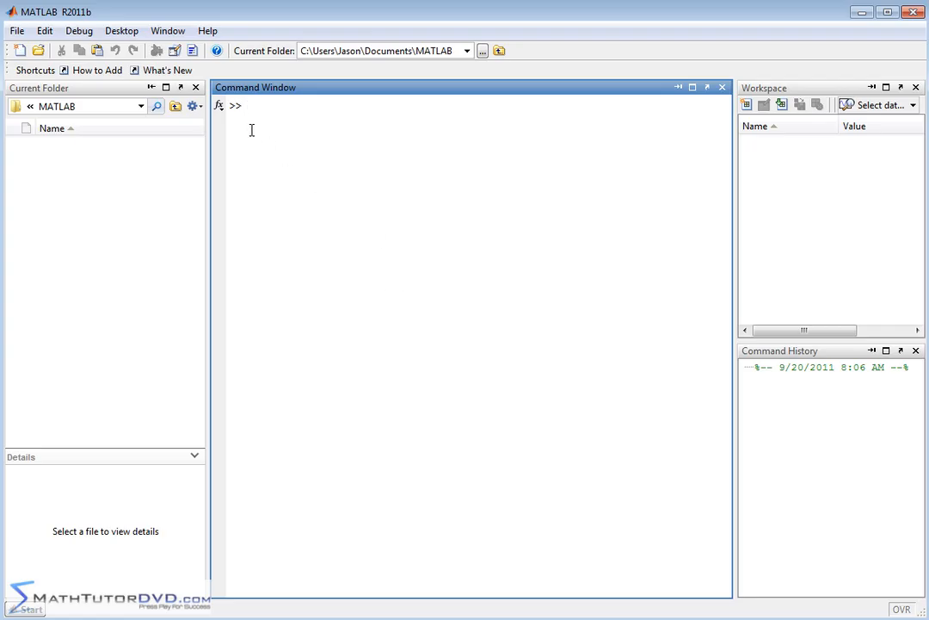
mouse_move(306, 228)
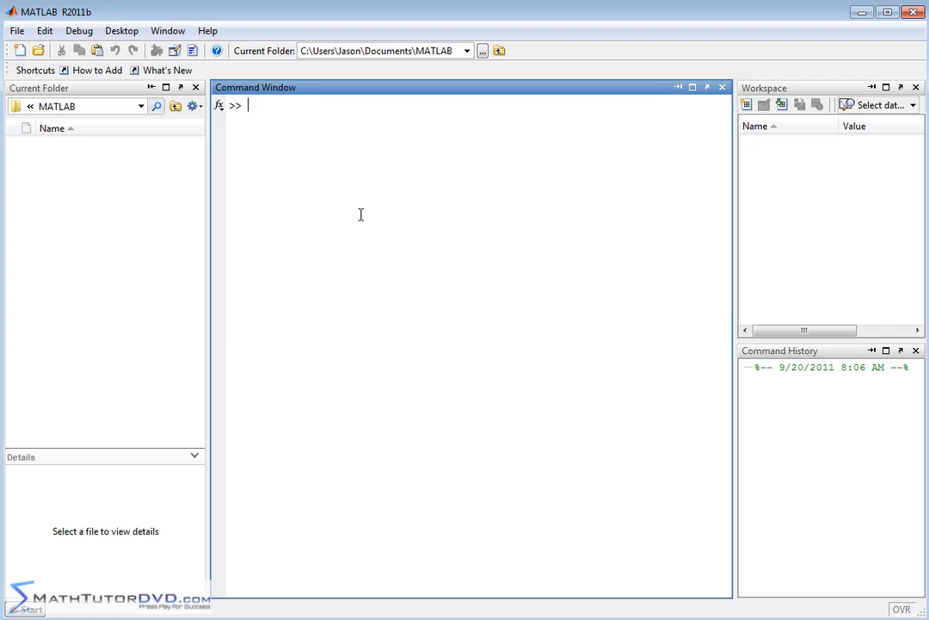
mouse_move(353, 181)
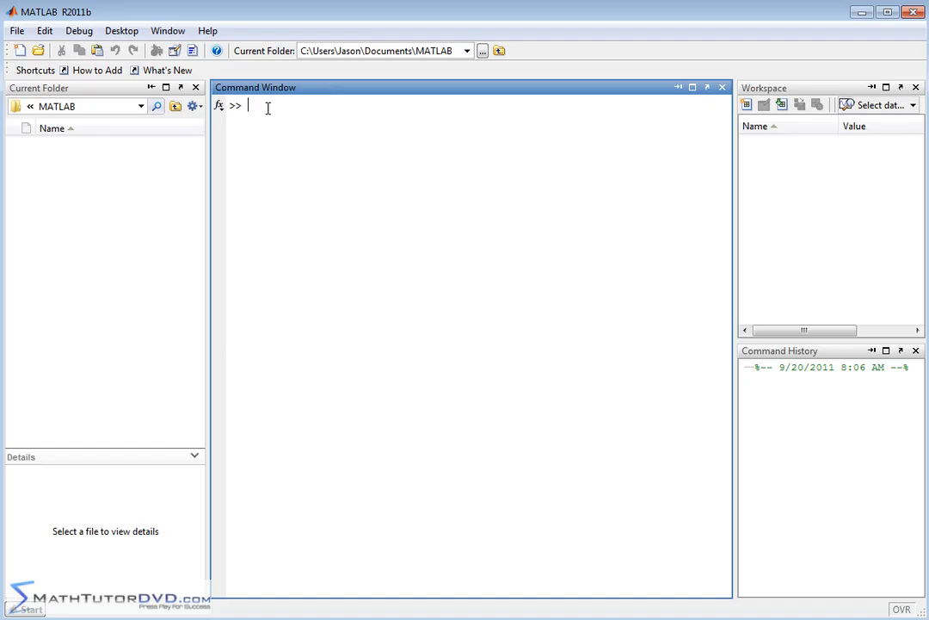
mouse_move(382, 225)
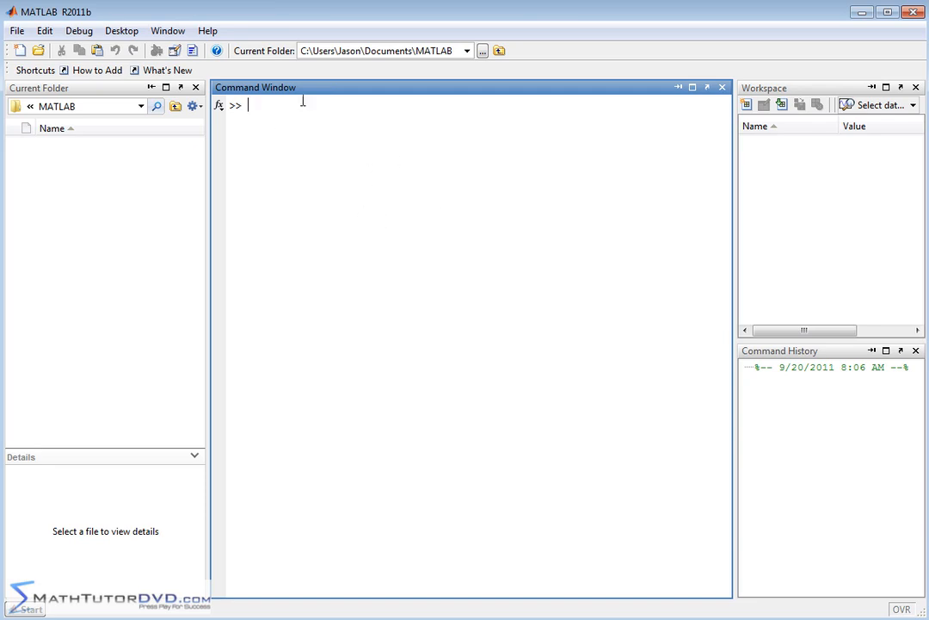
mouse_move(420, 353)
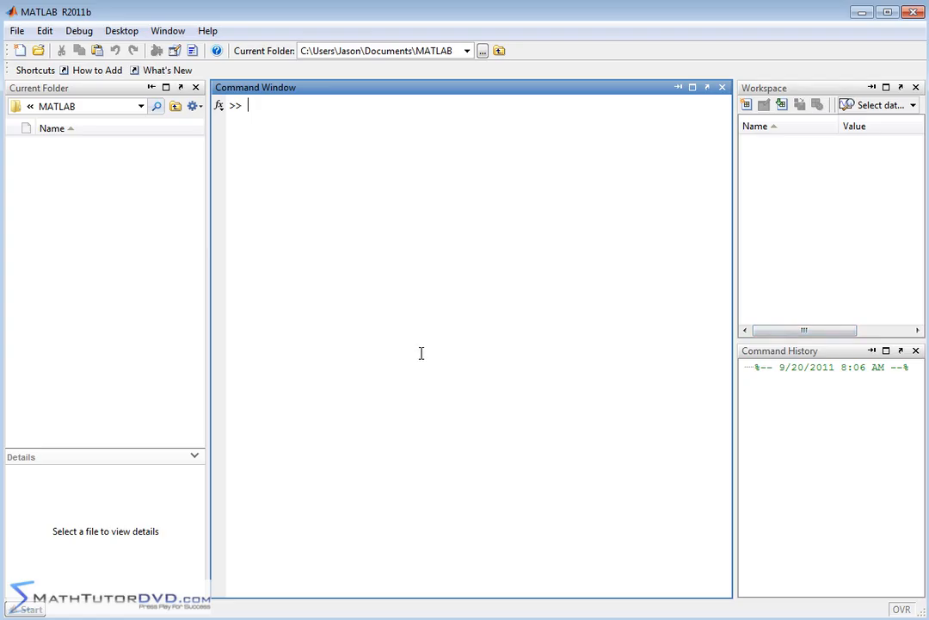
mouse_move(255, 166)
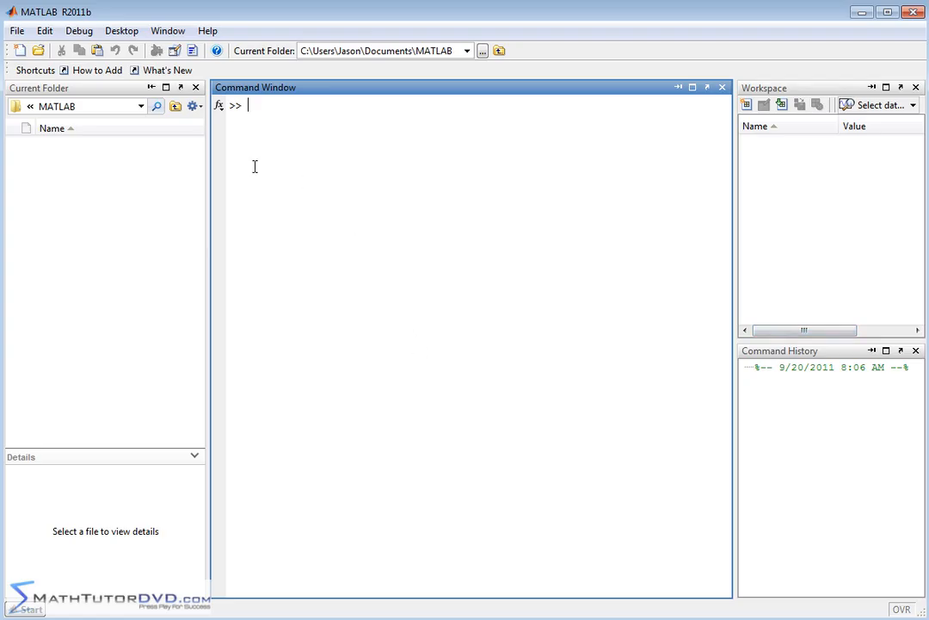
mouse_move(434, 311)
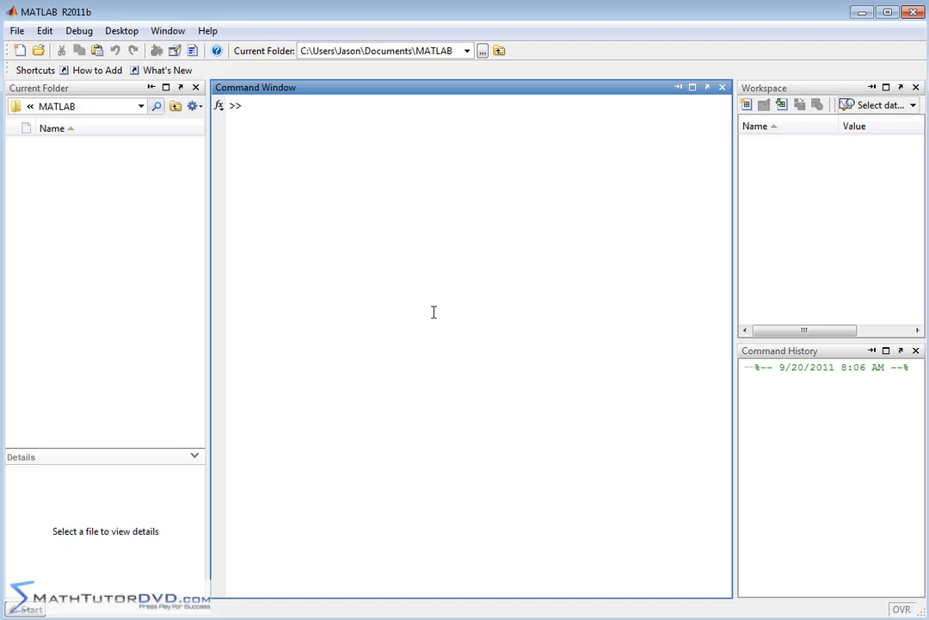
mouse_move(258, 176)
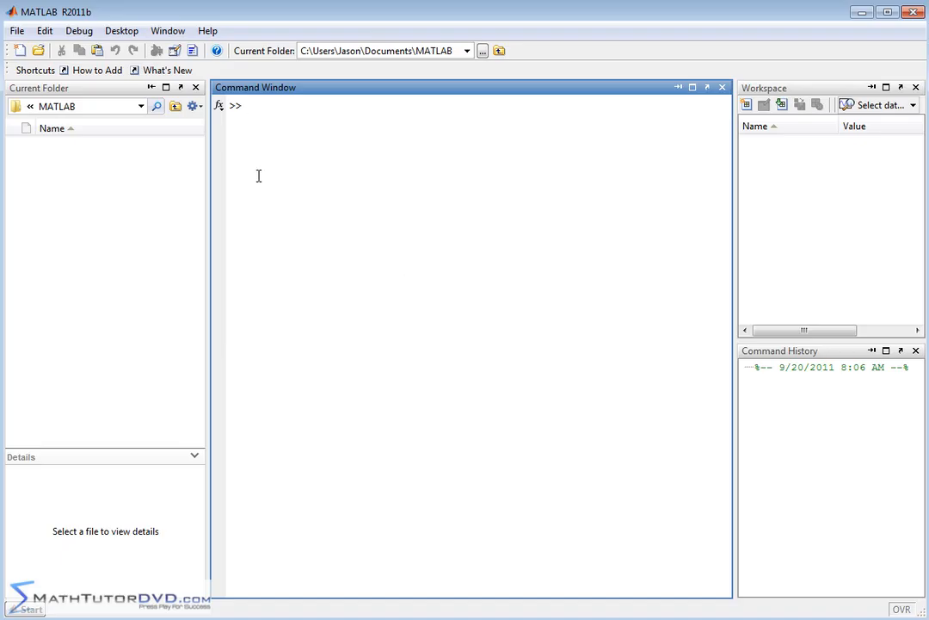
mouse_move(317, 227)
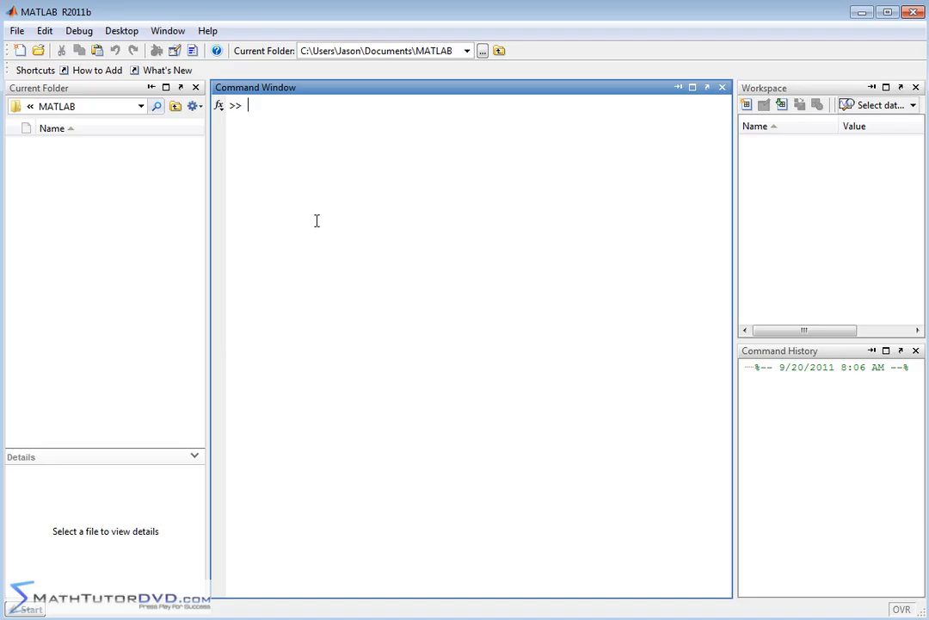
mouse_move(355, 117)
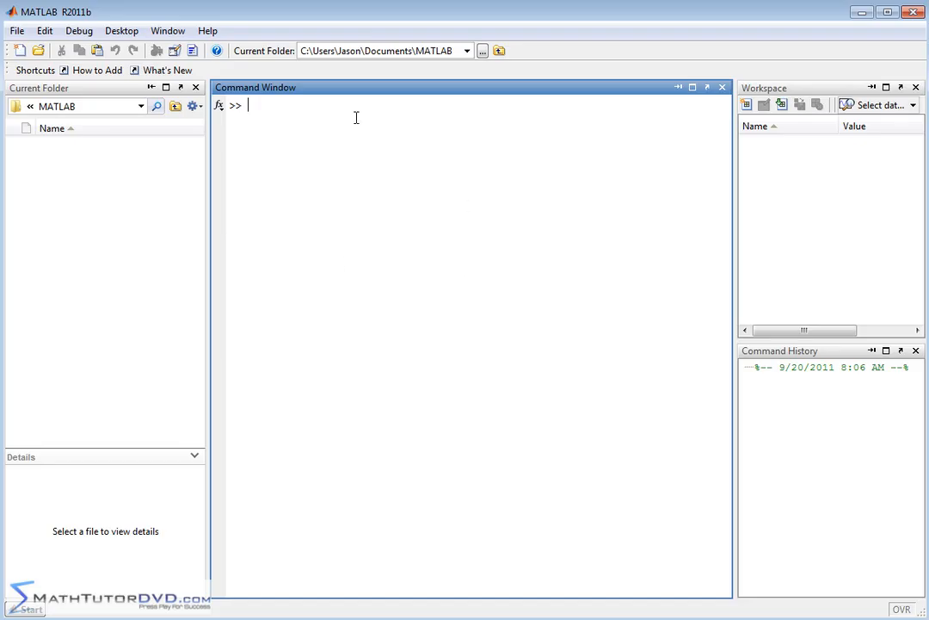
mouse_move(340, 265)
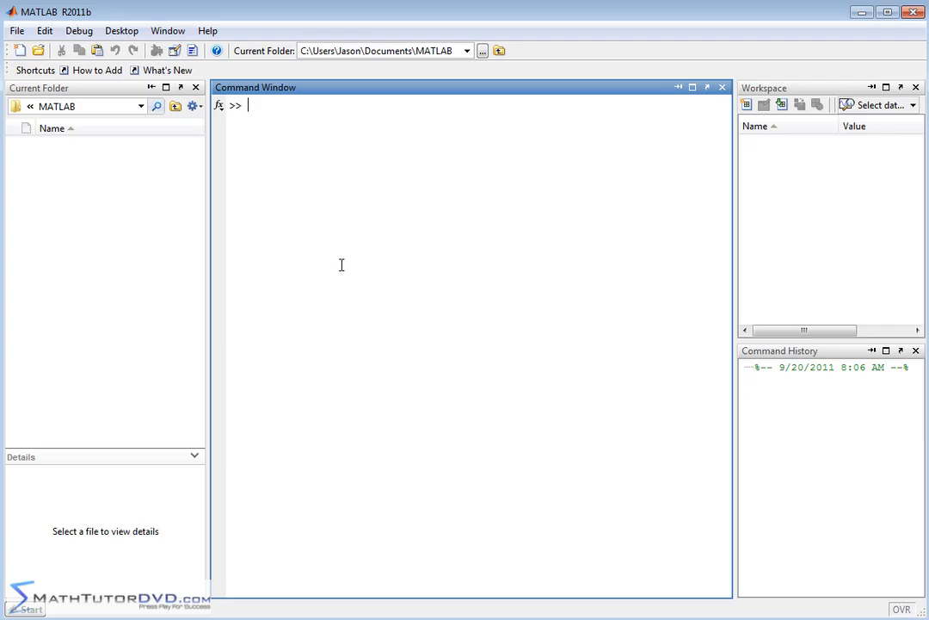
mouse_move(355, 120)
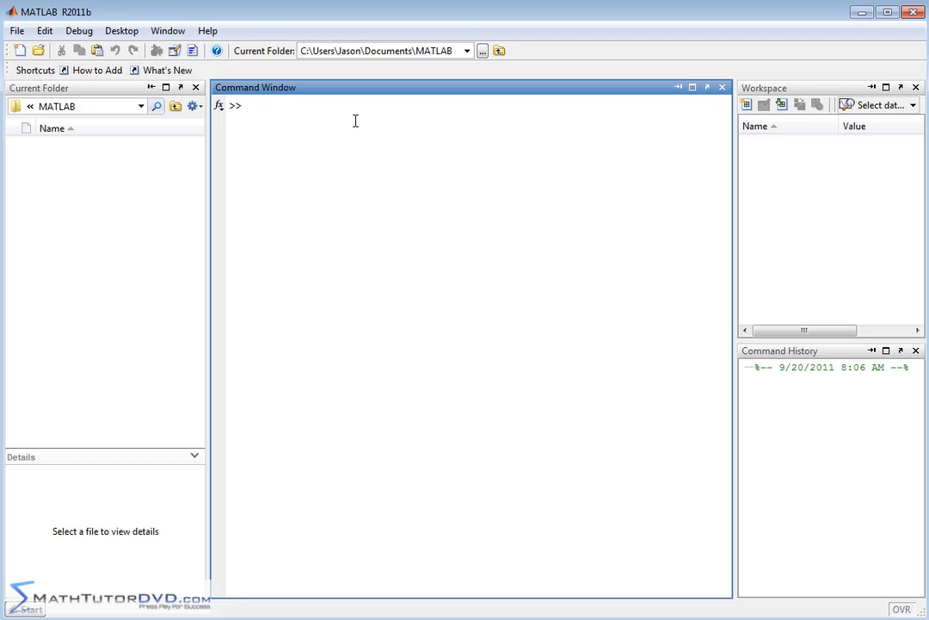
mouse_move(407, 178)
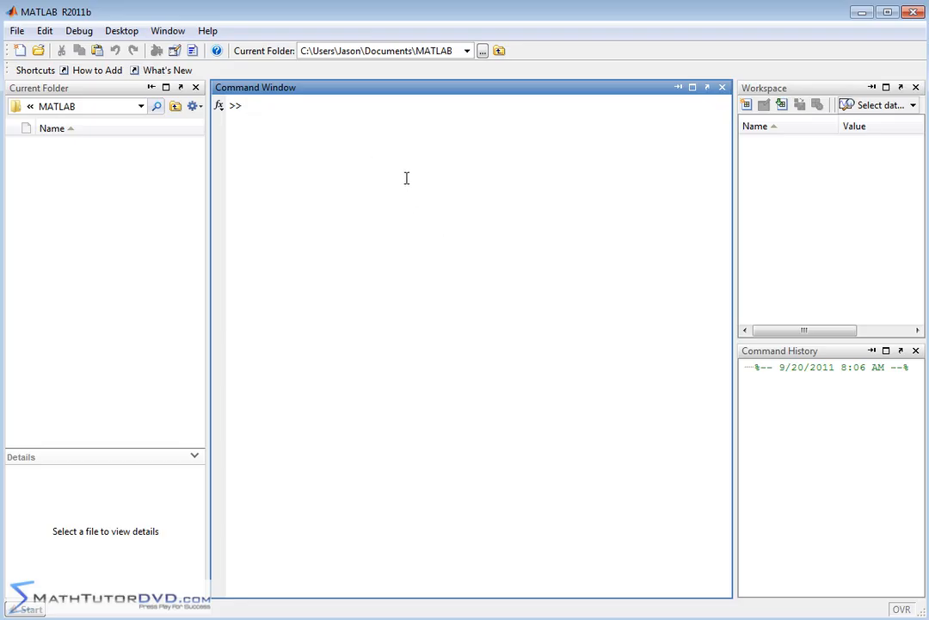
mouse_move(399, 165)
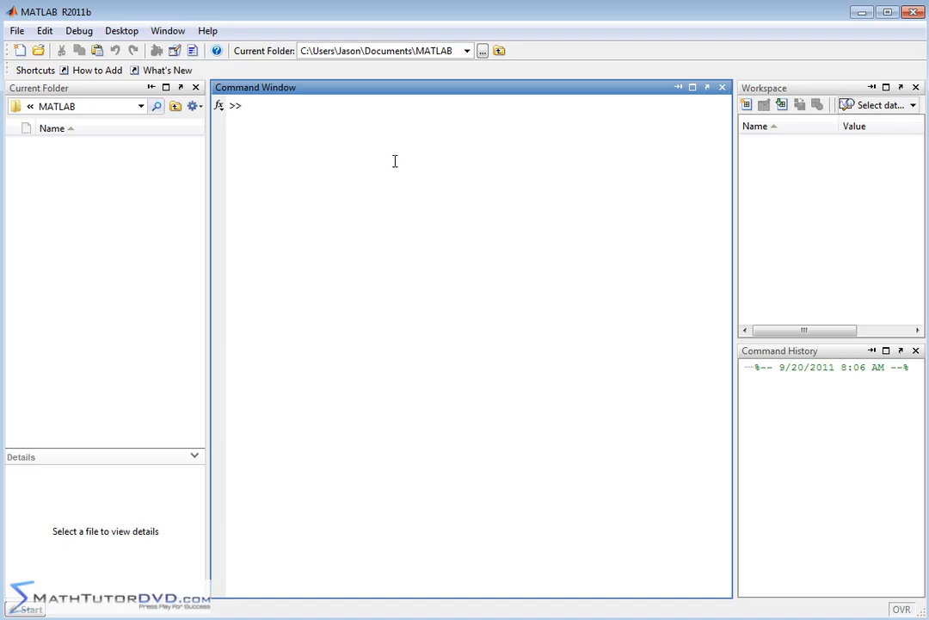
click(248, 105)
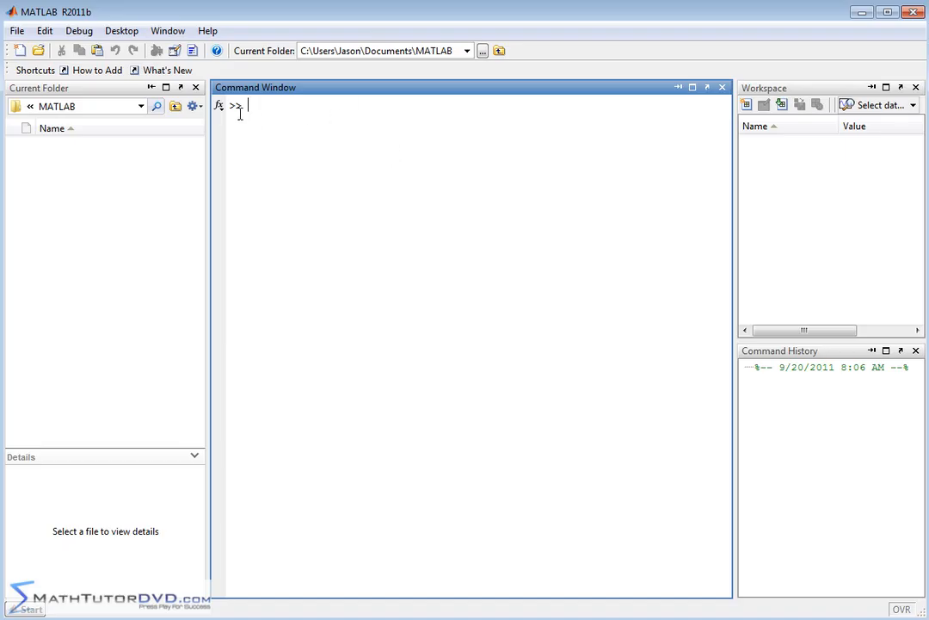
mouse_move(375, 210)
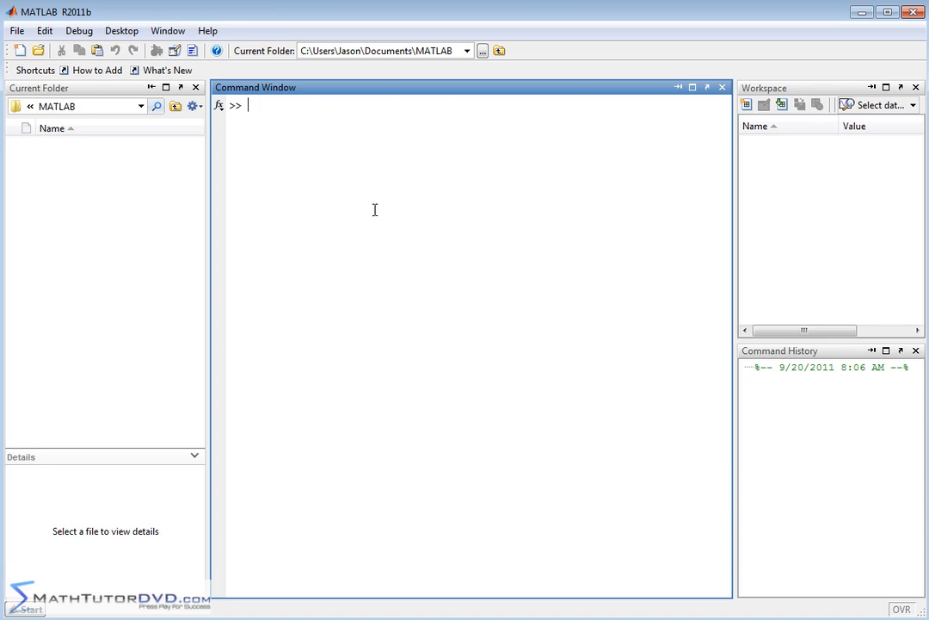
mouse_move(344, 211)
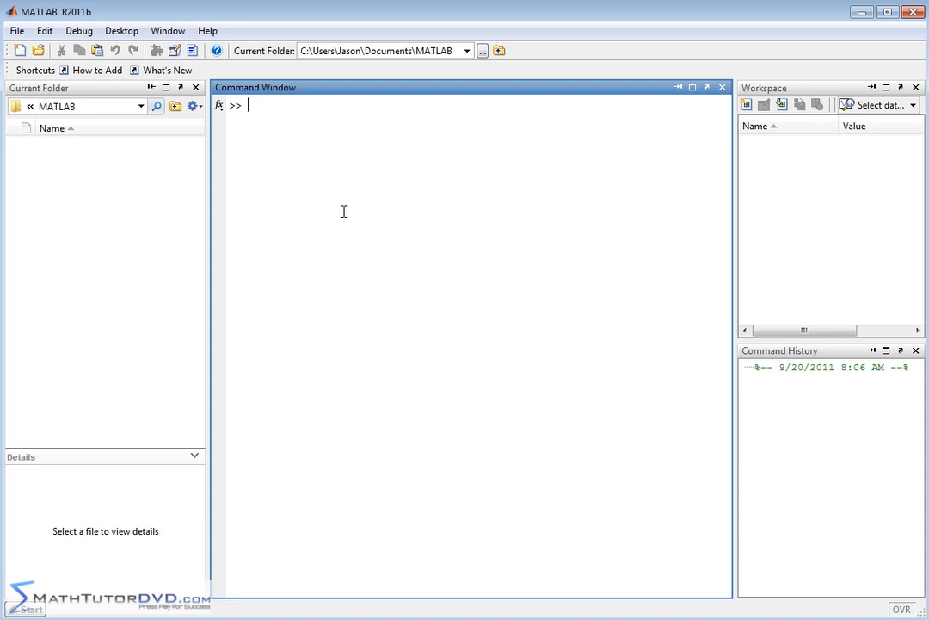
mouse_move(459, 177)
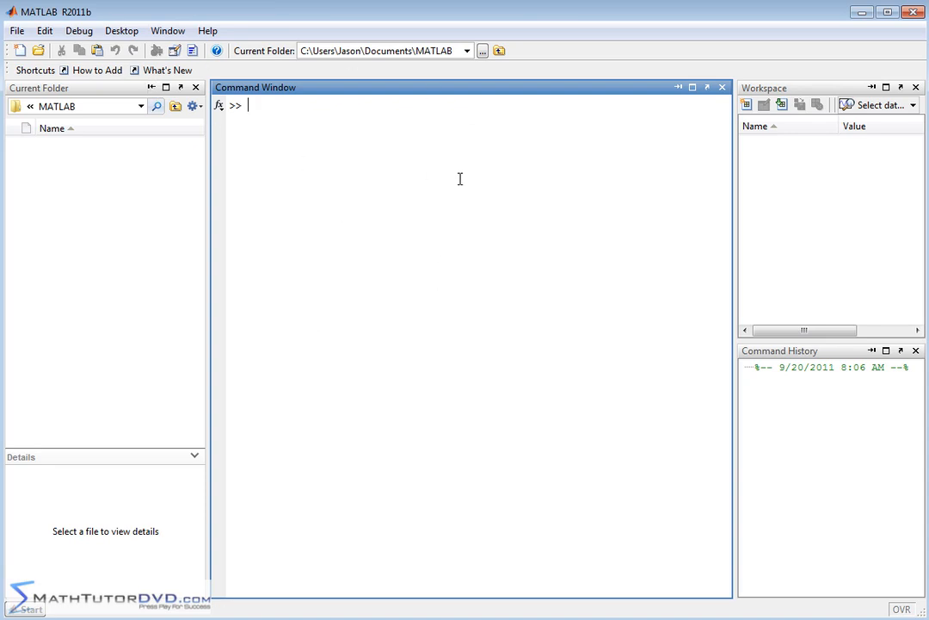
mouse_move(348, 301)
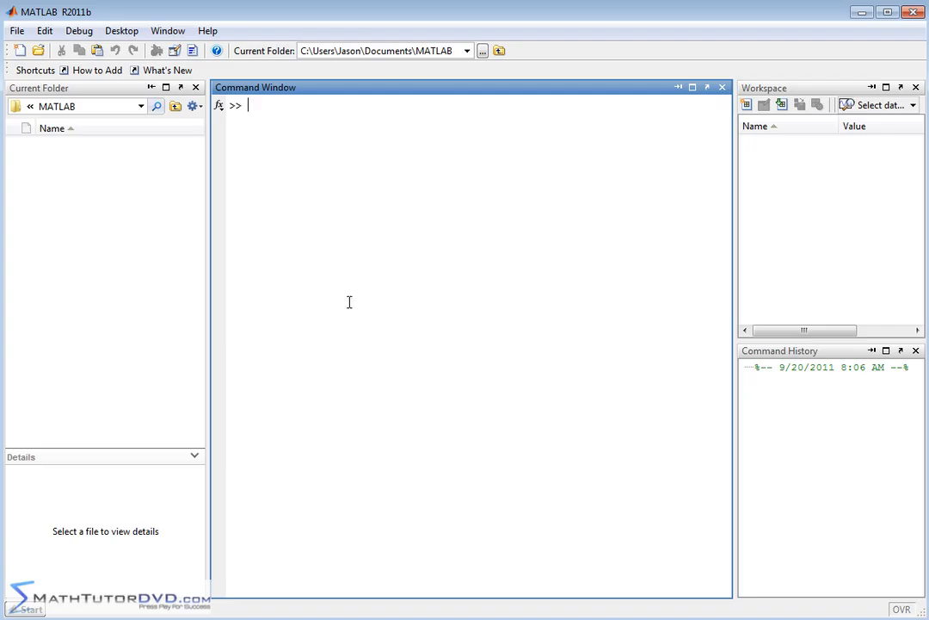
mouse_move(358, 154)
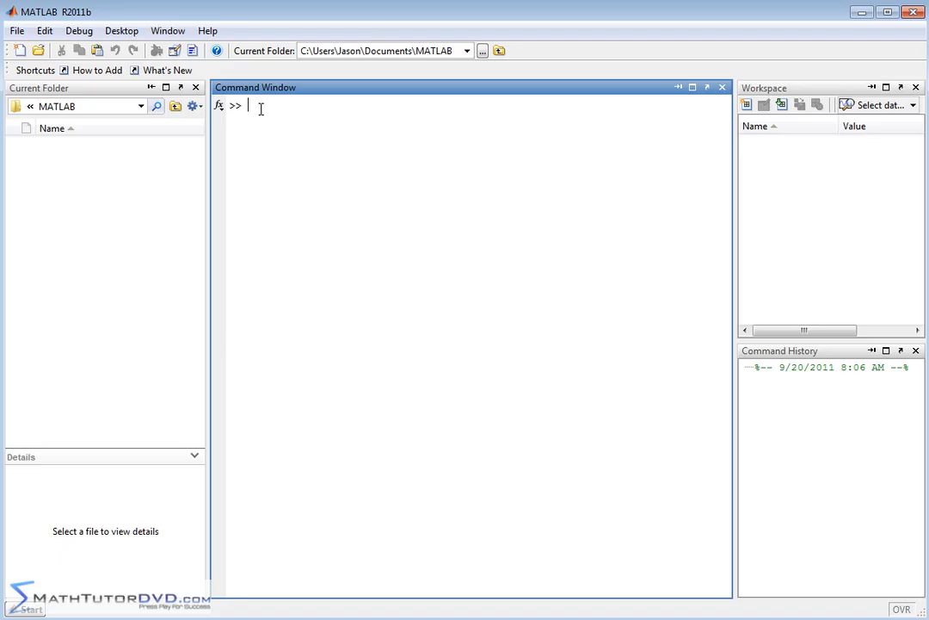
text(2+3)
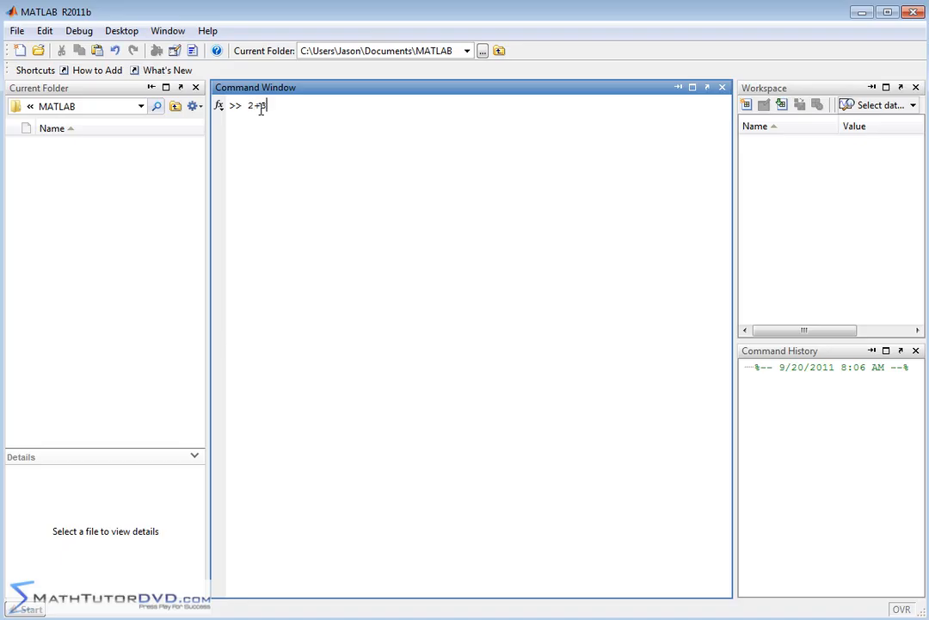
text(3)
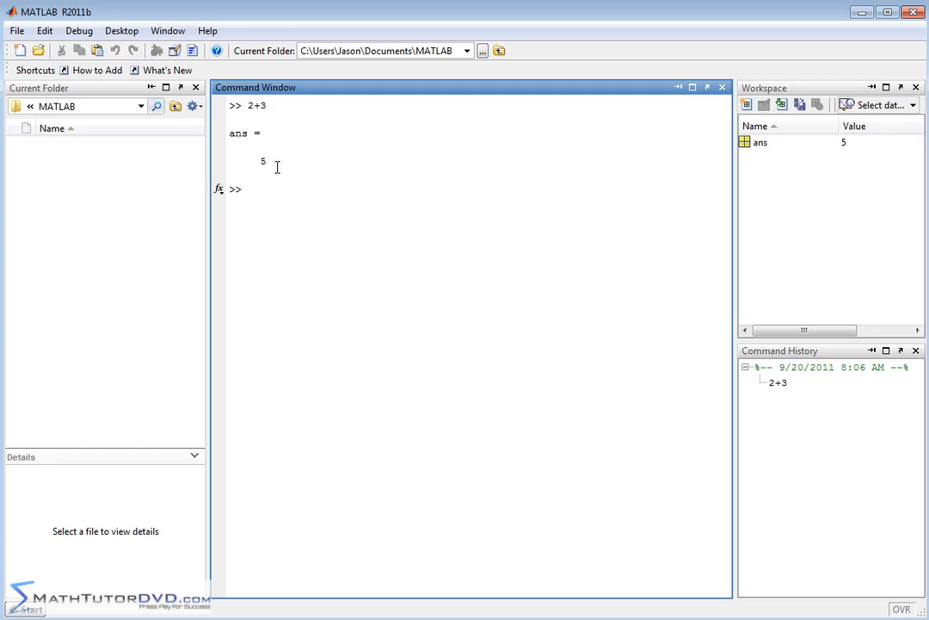
mouse_move(334, 165)
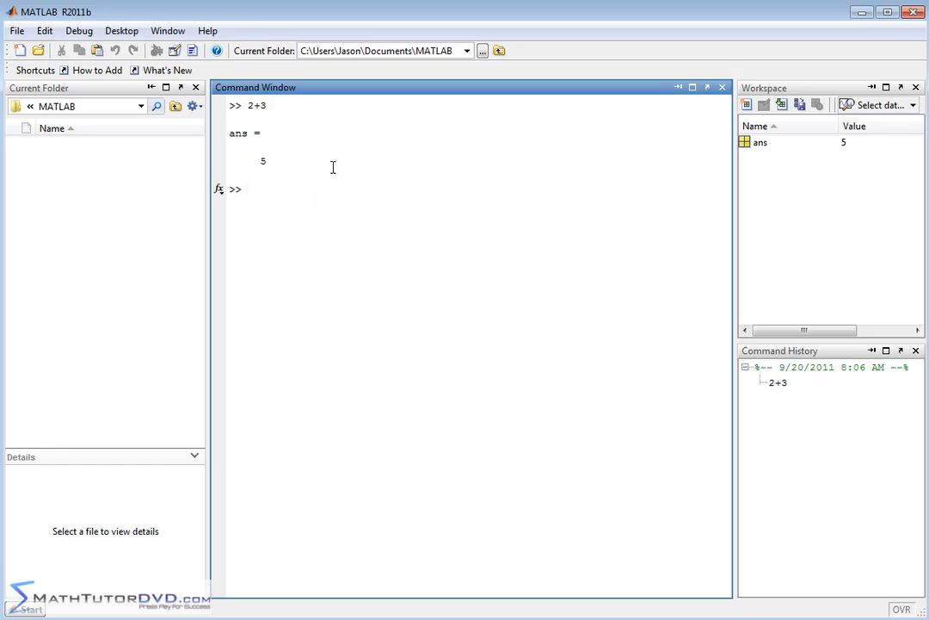
mouse_move(232, 143)
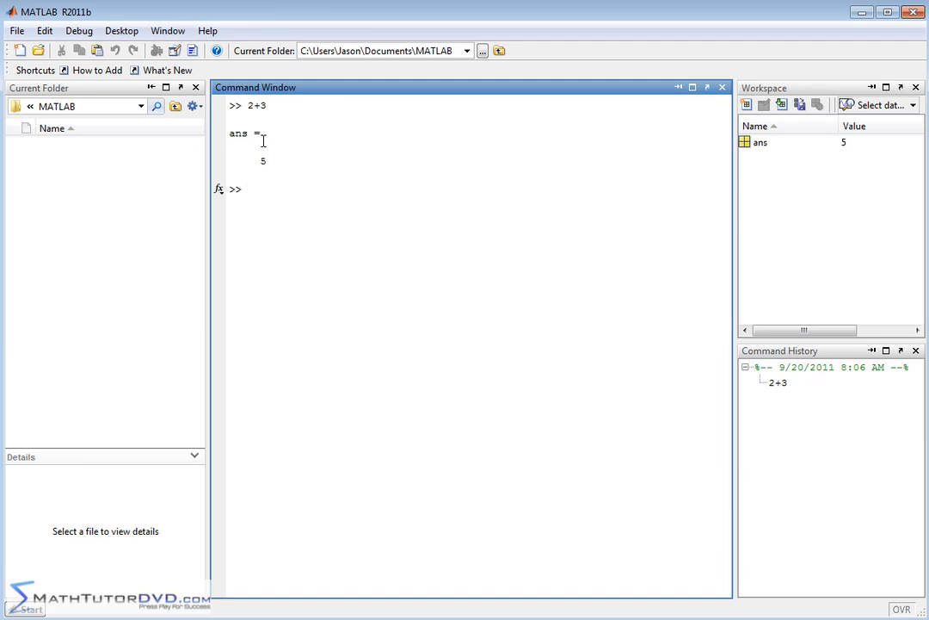
mouse_move(277, 151)
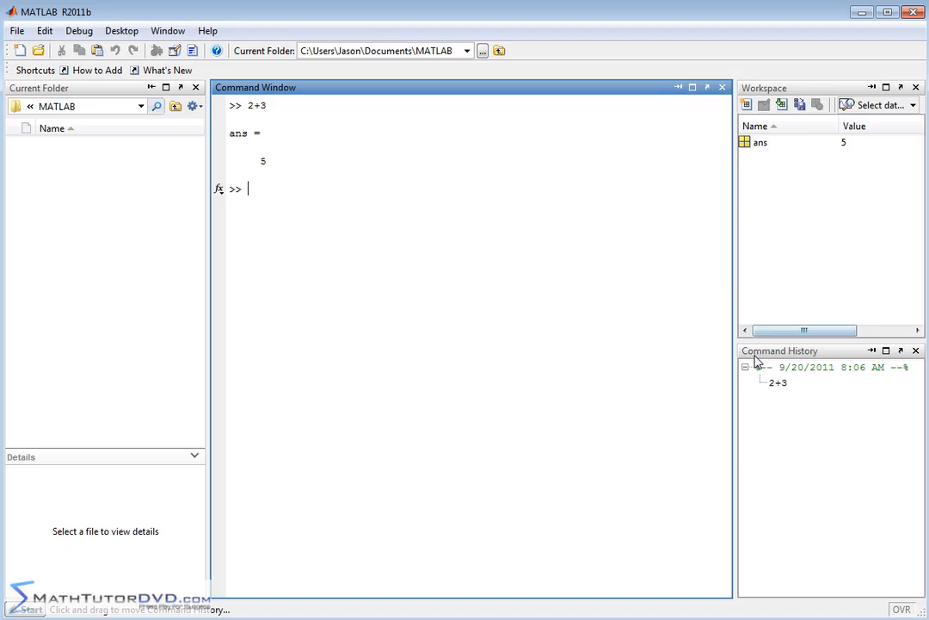
mouse_move(764, 143)
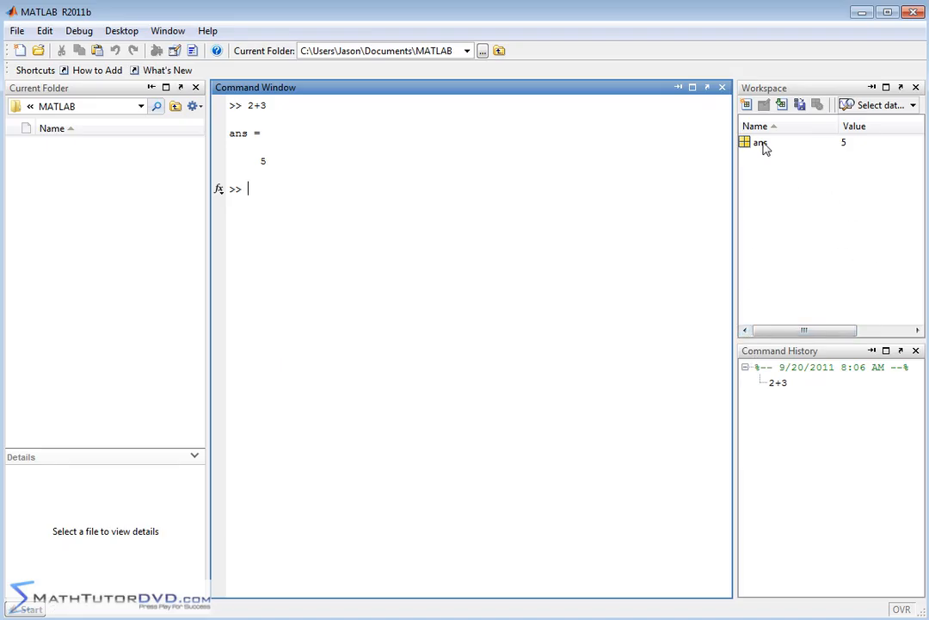
mouse_move(754, 152)
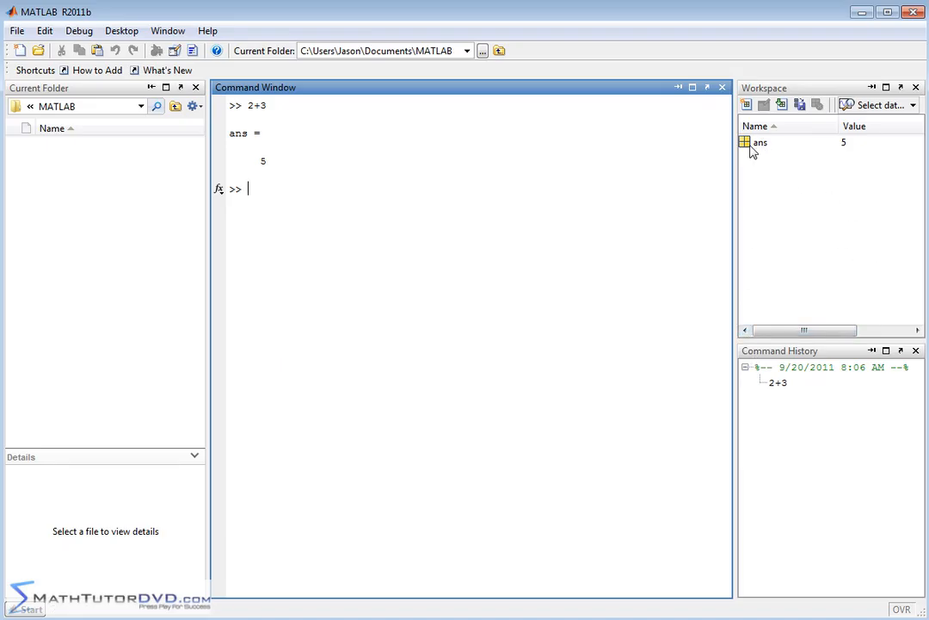
mouse_move(850, 148)
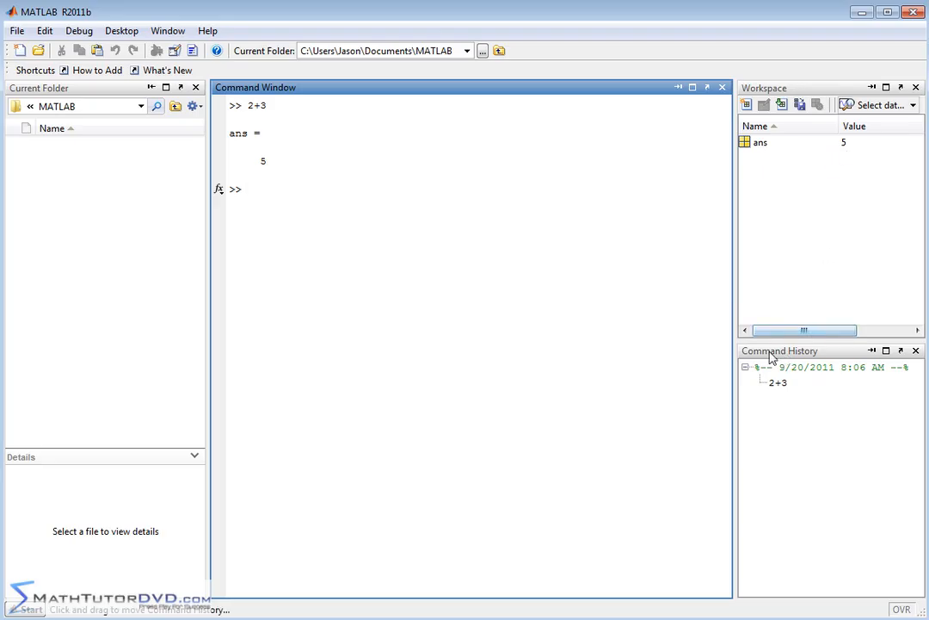
mouse_move(785, 393)
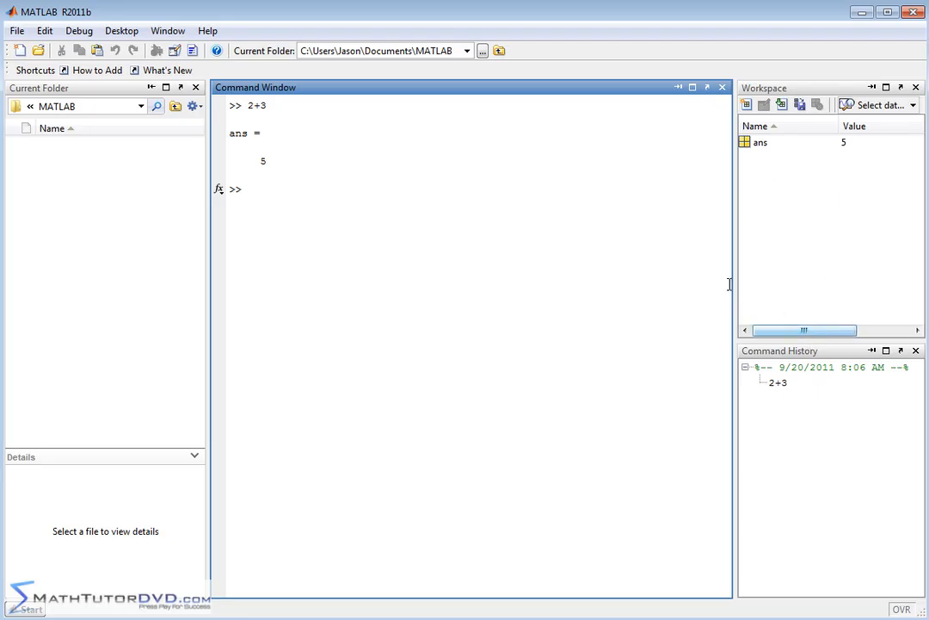
click(265, 187)
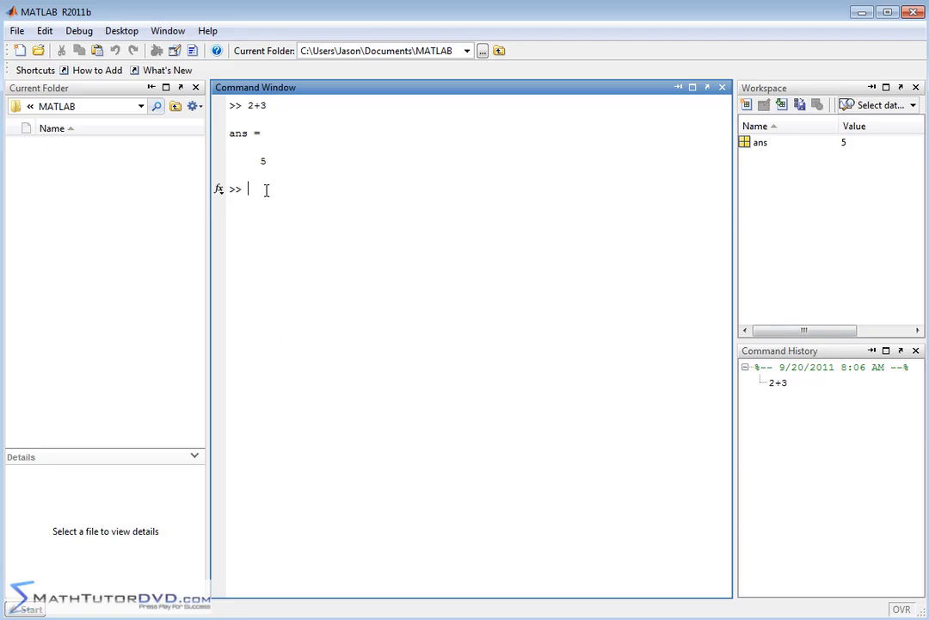
text(4+)
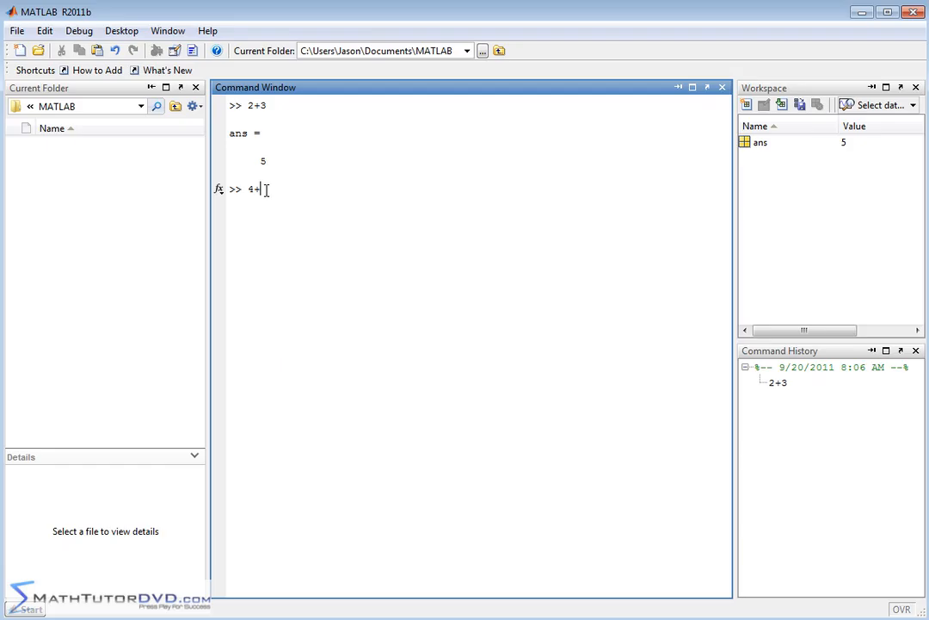
key(Return)
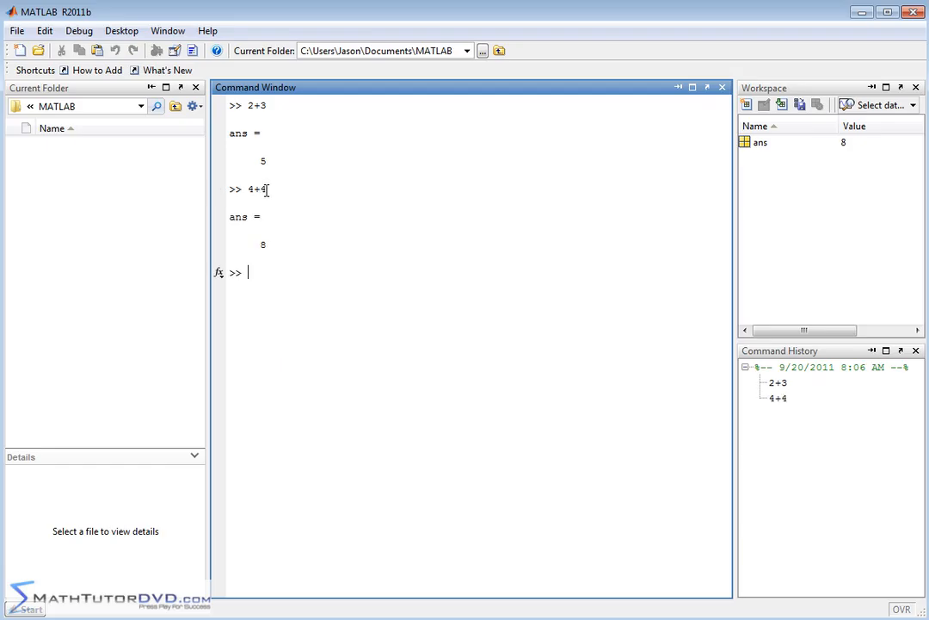
mouse_move(654, 196)
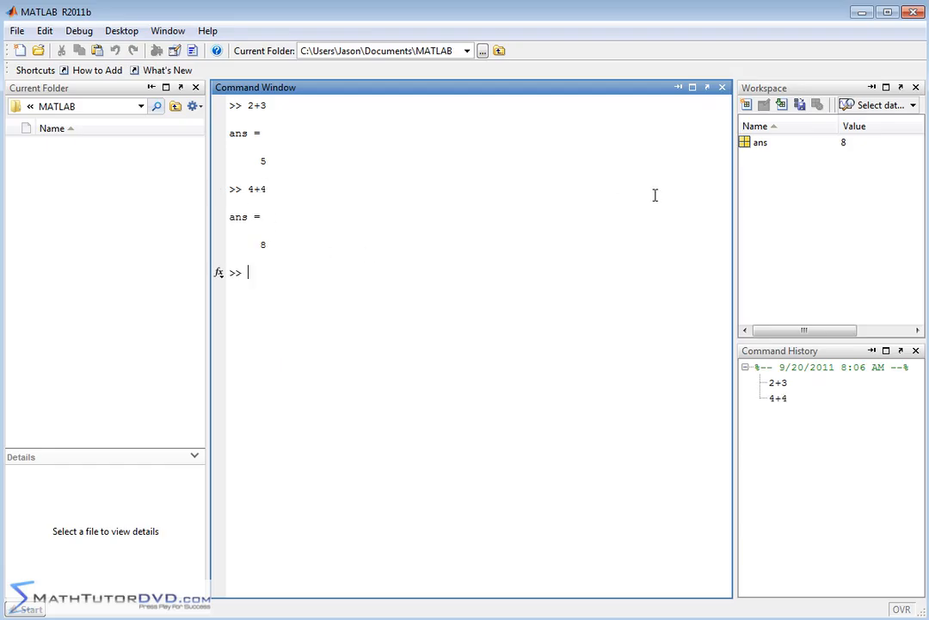
mouse_move(760, 153)
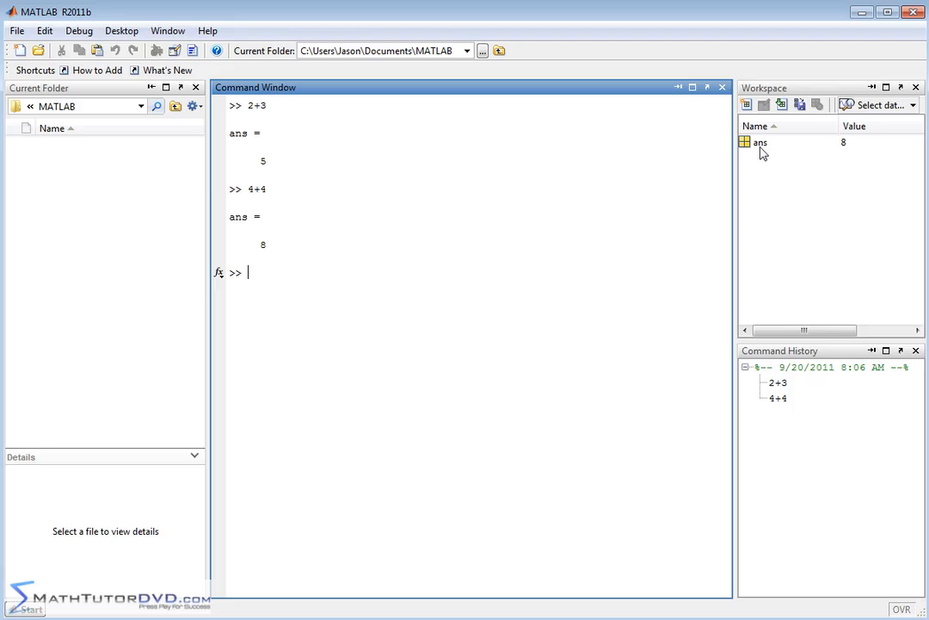
mouse_move(850, 152)
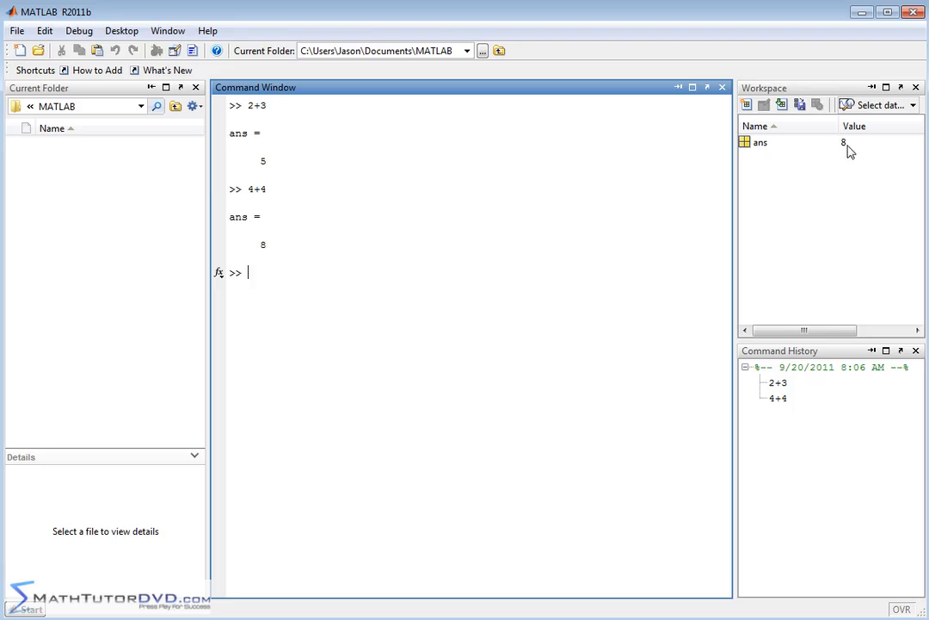
mouse_move(792, 399)
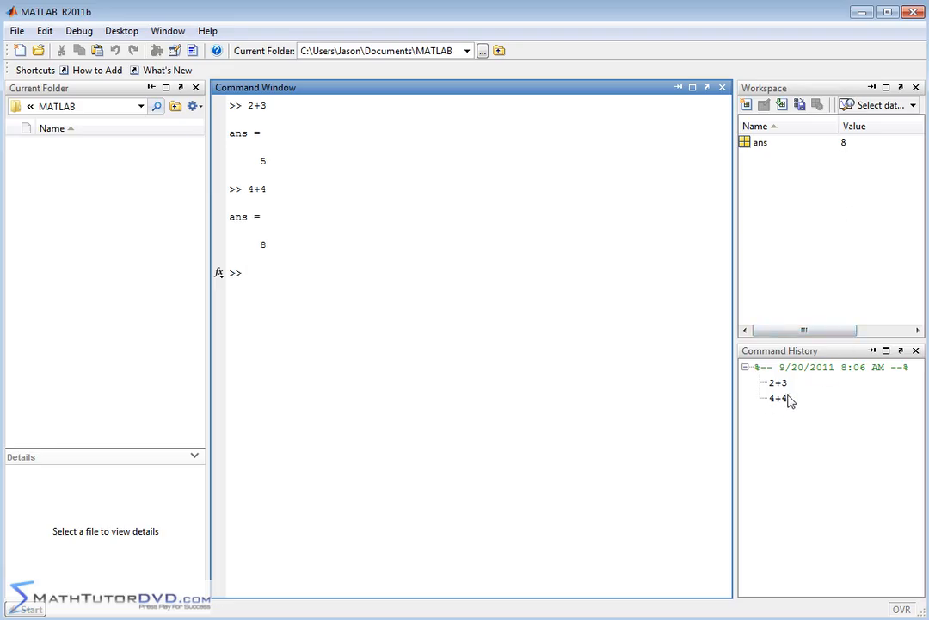
Step: Evaluate 10-7*13 at the prompt, giving ans = -81
click(421, 272)
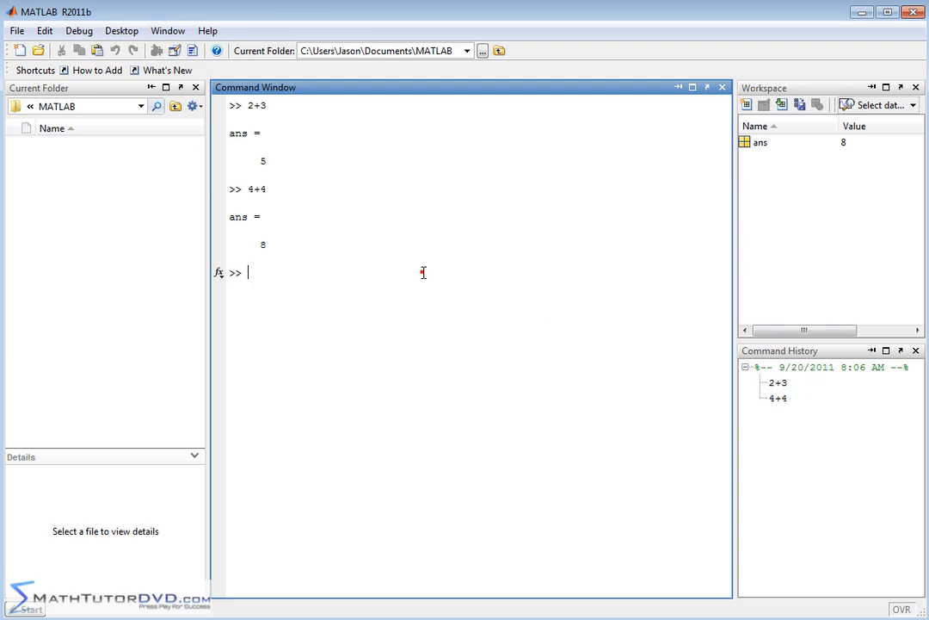
text(10-)
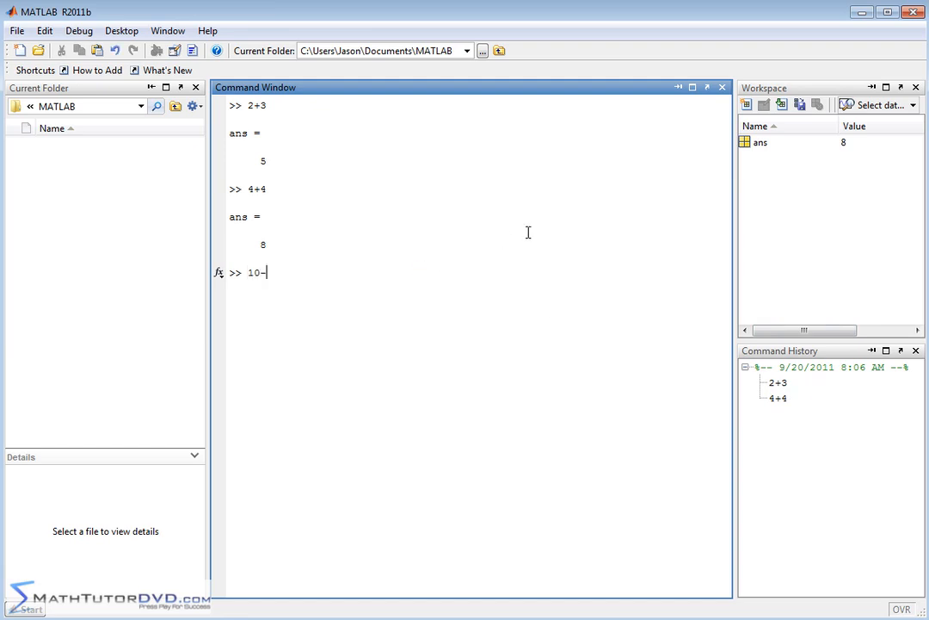
text(7)
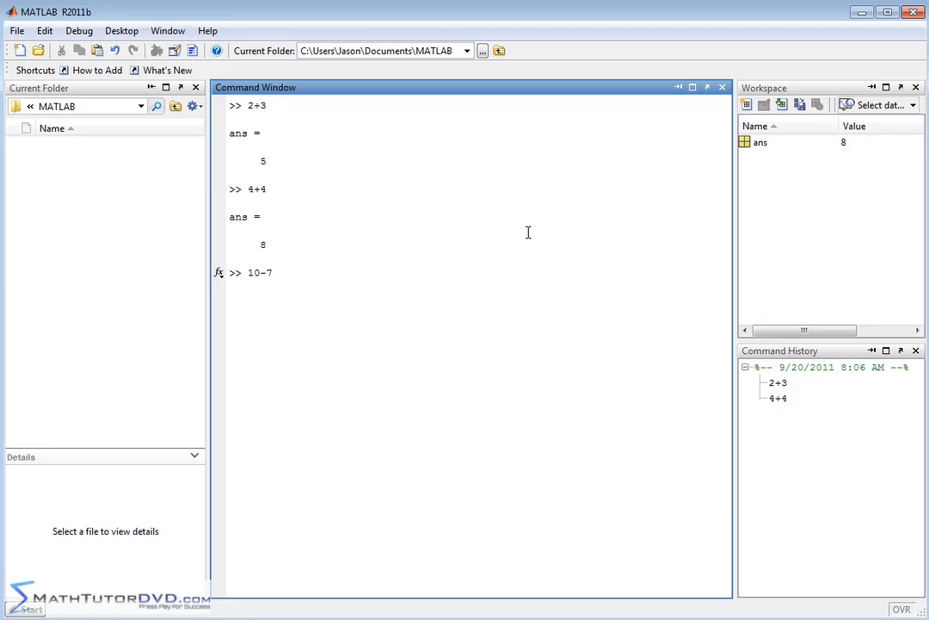
text(*13)
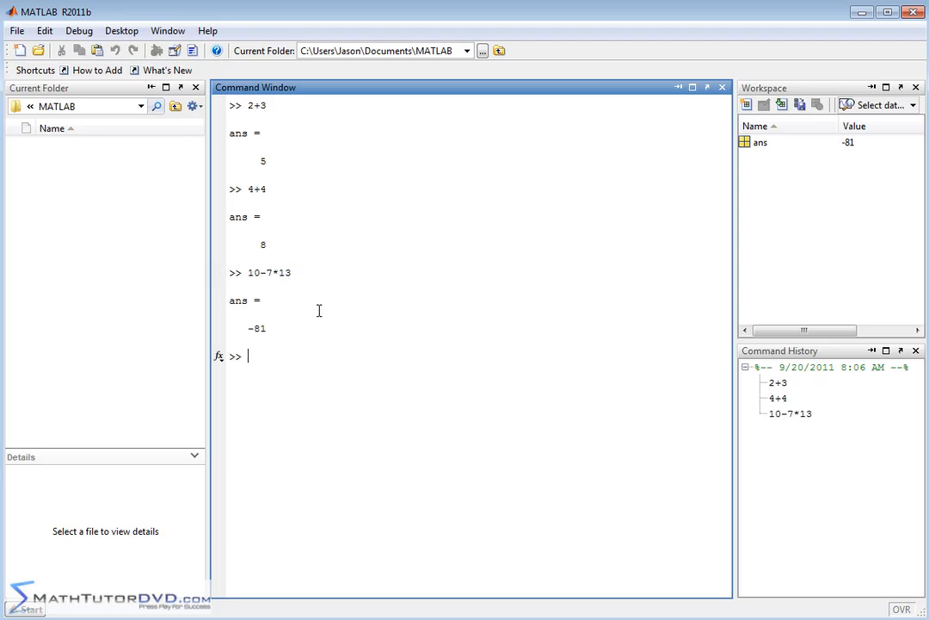
mouse_move(300, 327)
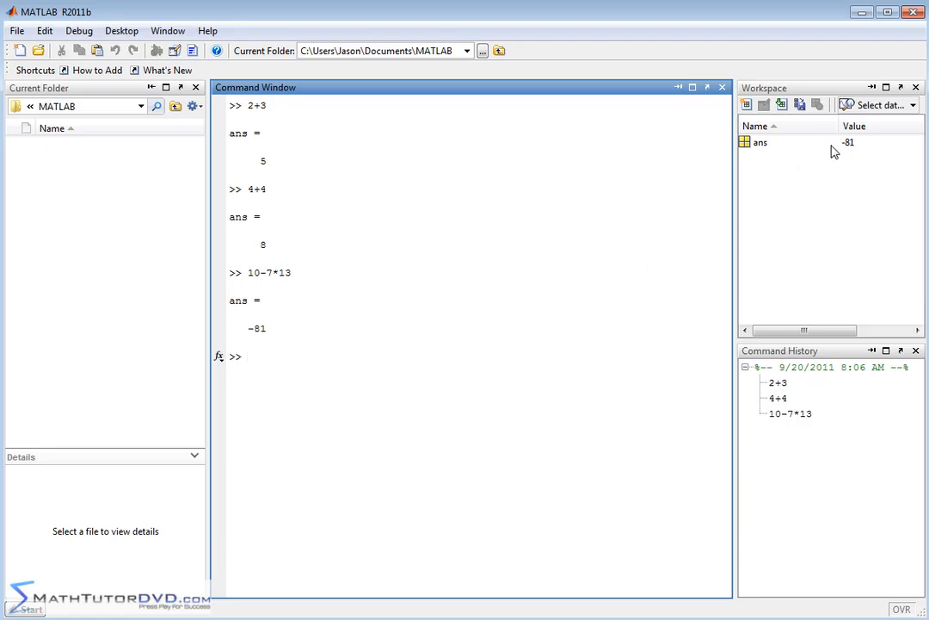
mouse_move(849, 154)
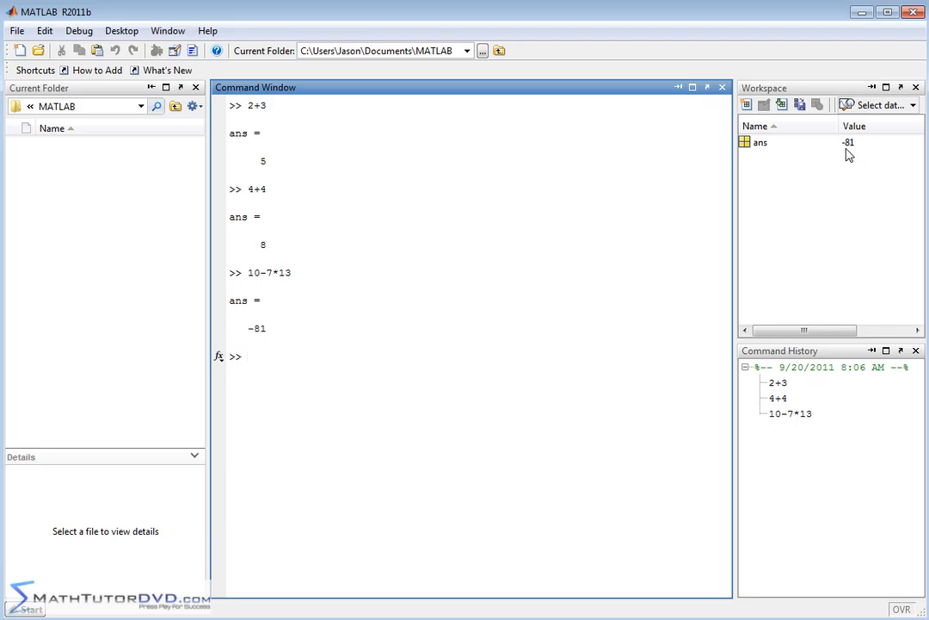
mouse_move(812, 427)
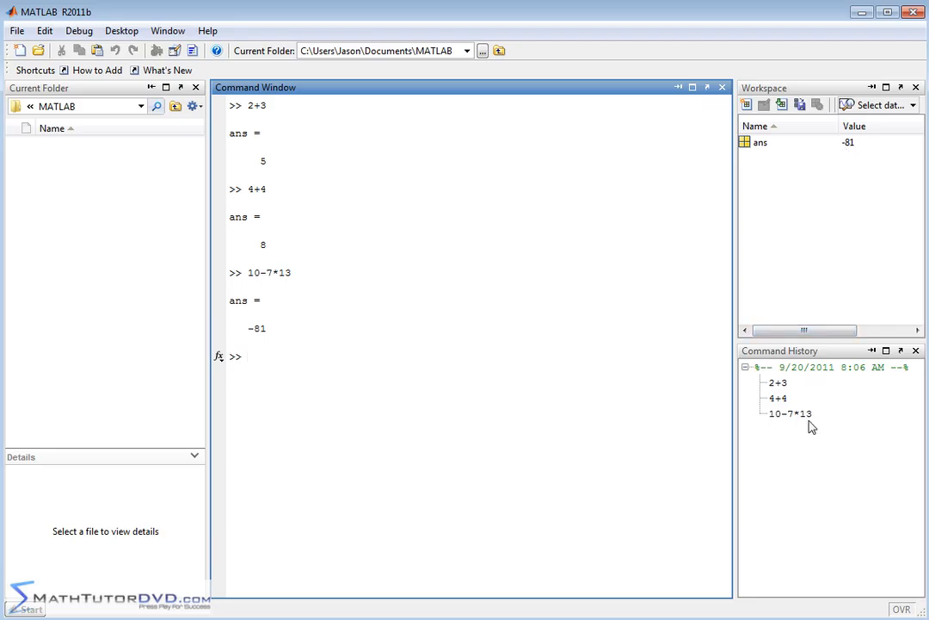
mouse_move(706, 361)
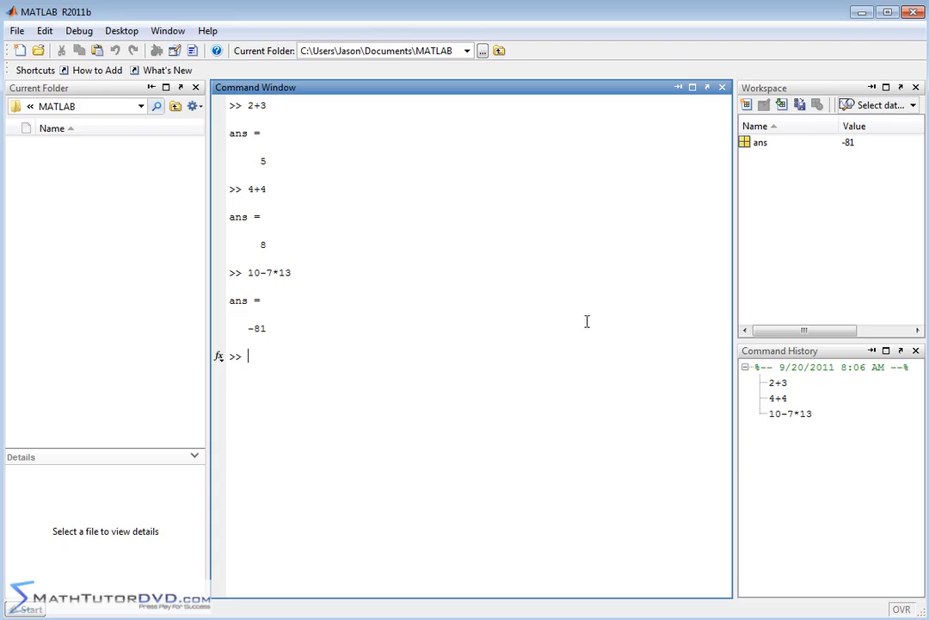
mouse_move(460, 389)
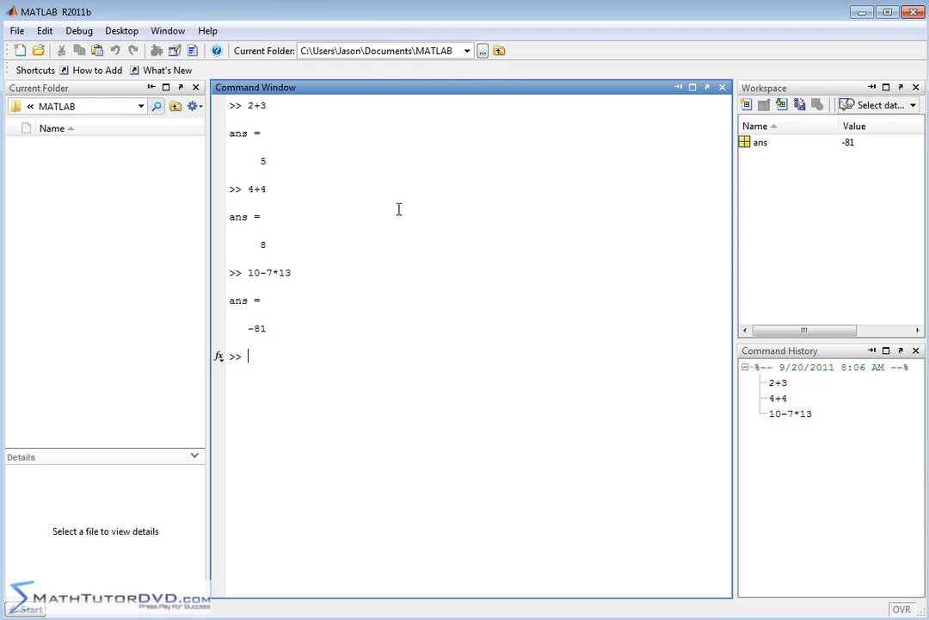
mouse_move(248, 310)
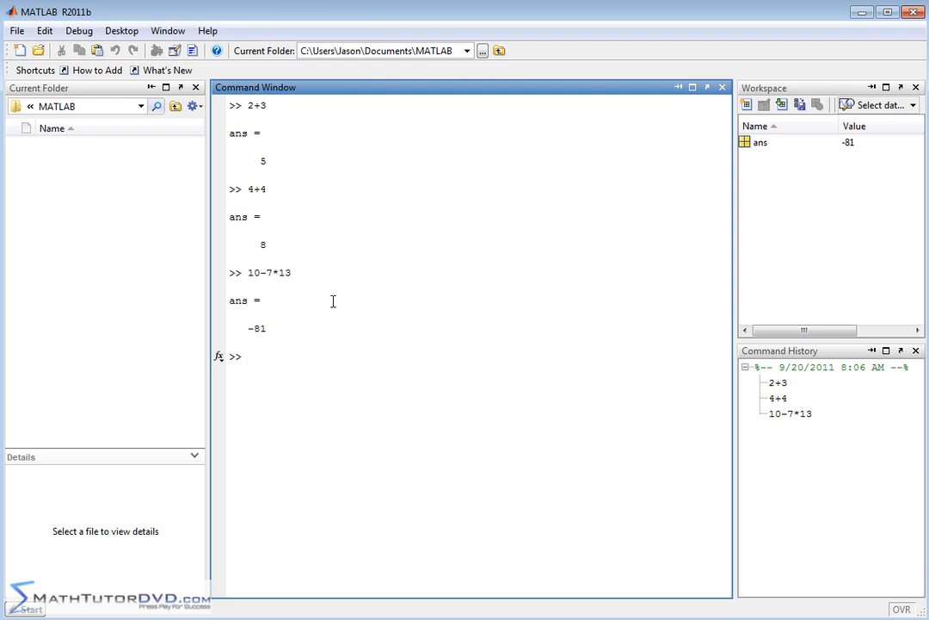
mouse_move(884, 272)
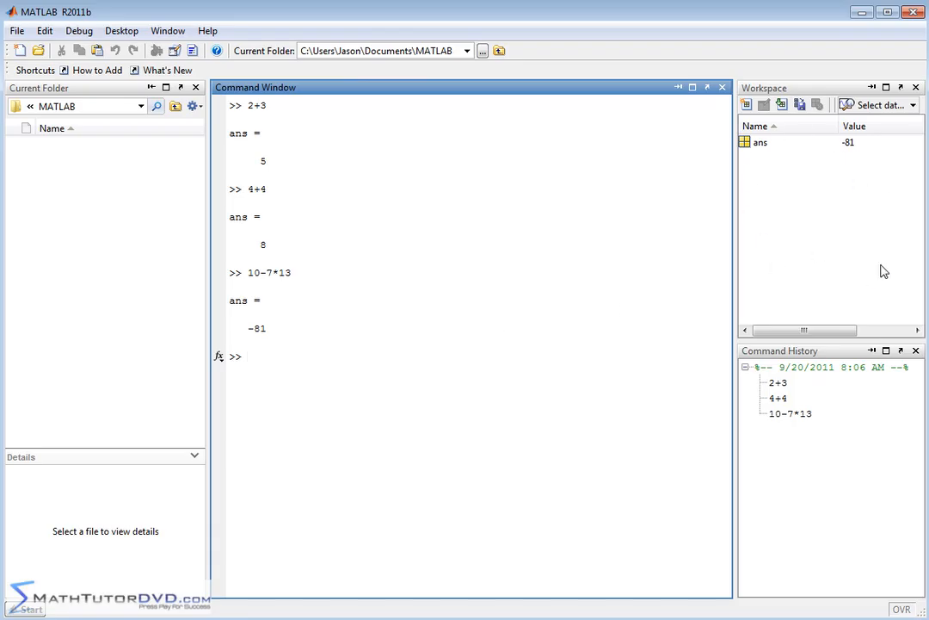
mouse_move(871, 152)
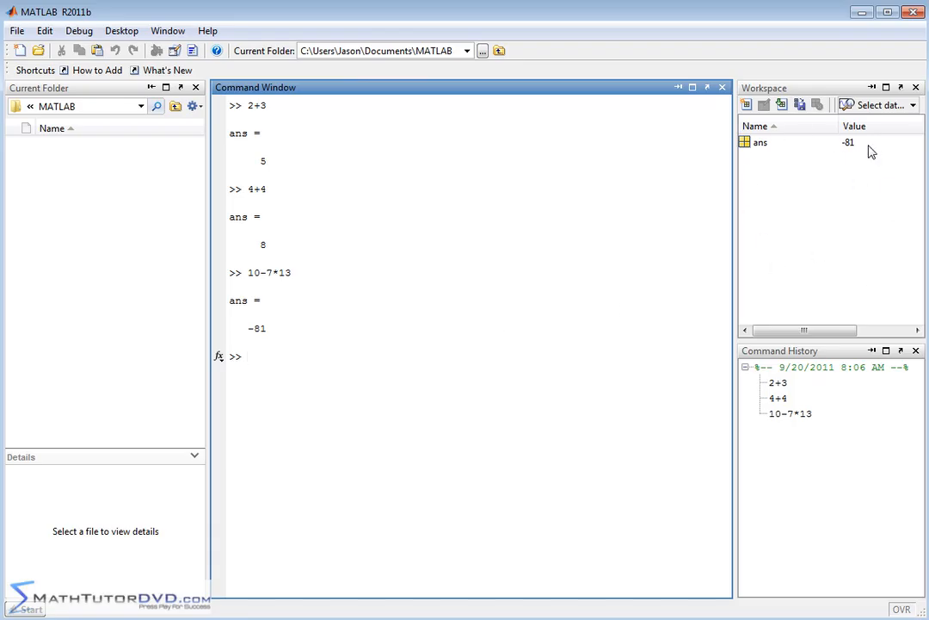
mouse_move(754, 143)
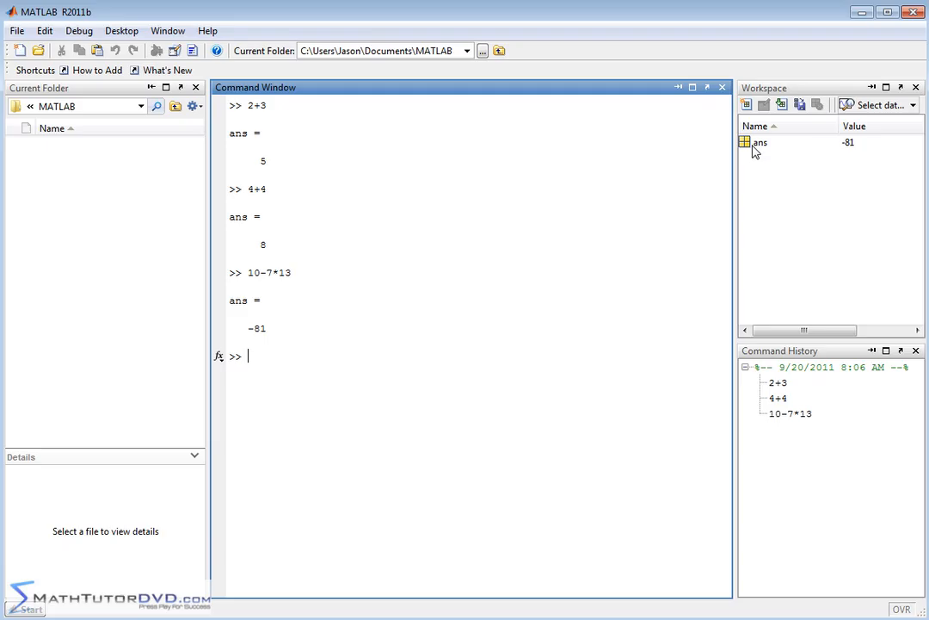
mouse_move(761, 168)
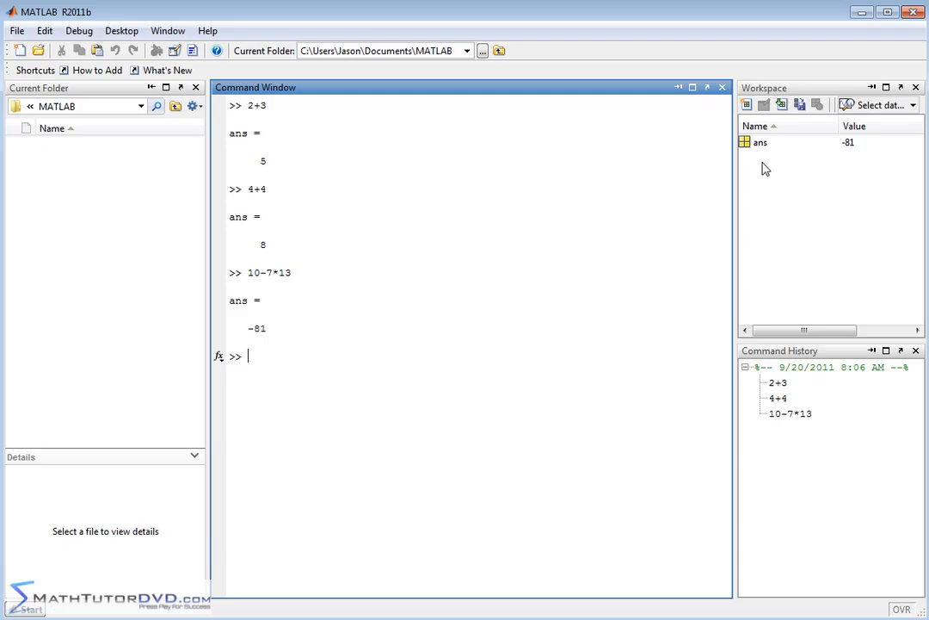
mouse_move(263, 304)
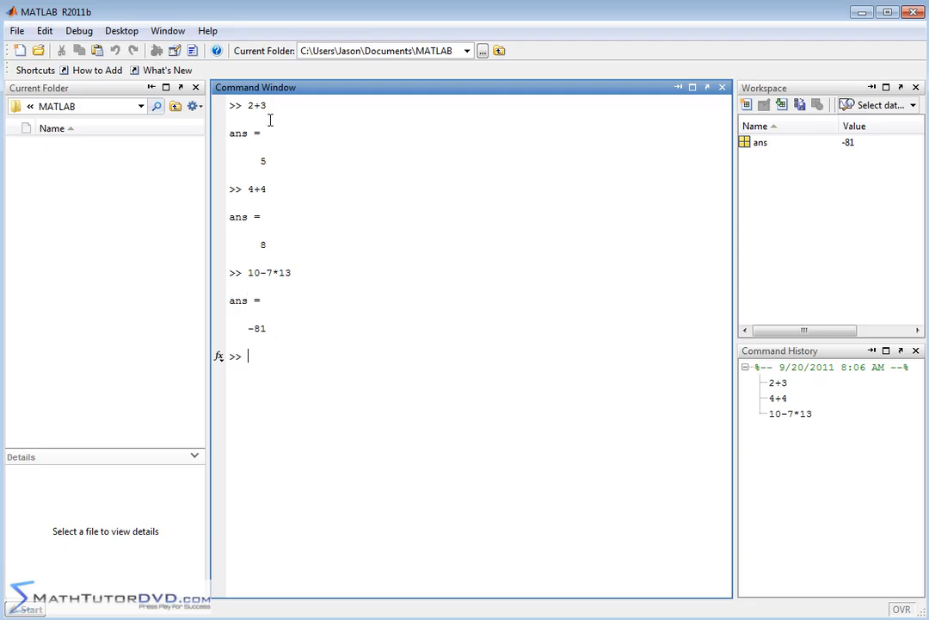
mouse_move(277, 352)
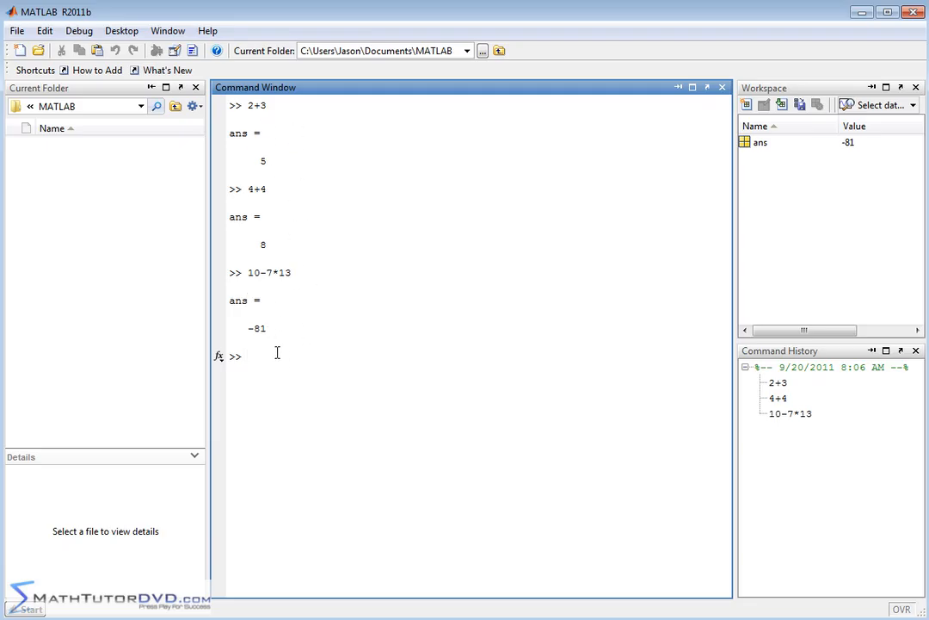
mouse_move(765, 141)
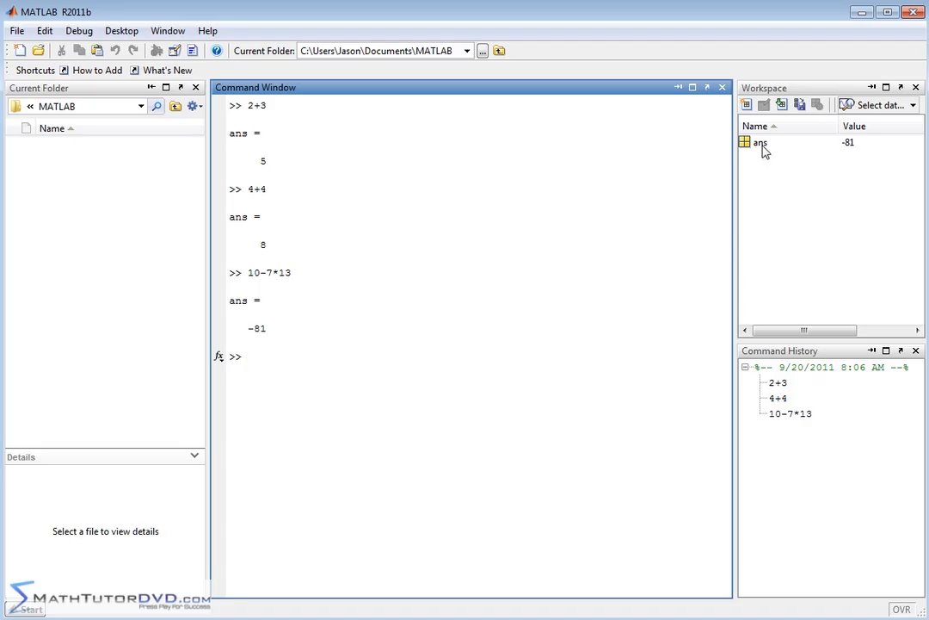
mouse_move(764, 129)
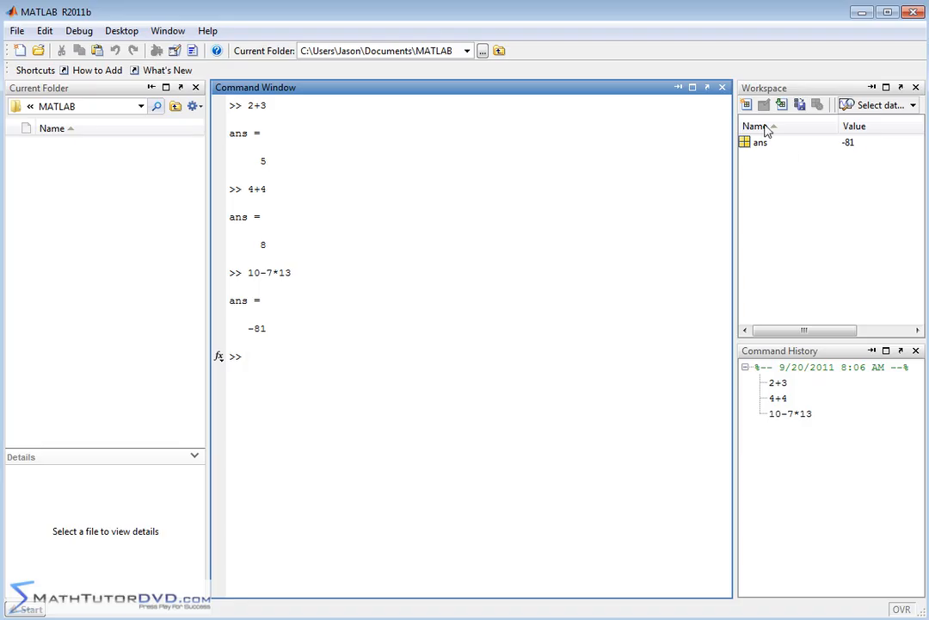
mouse_move(772, 148)
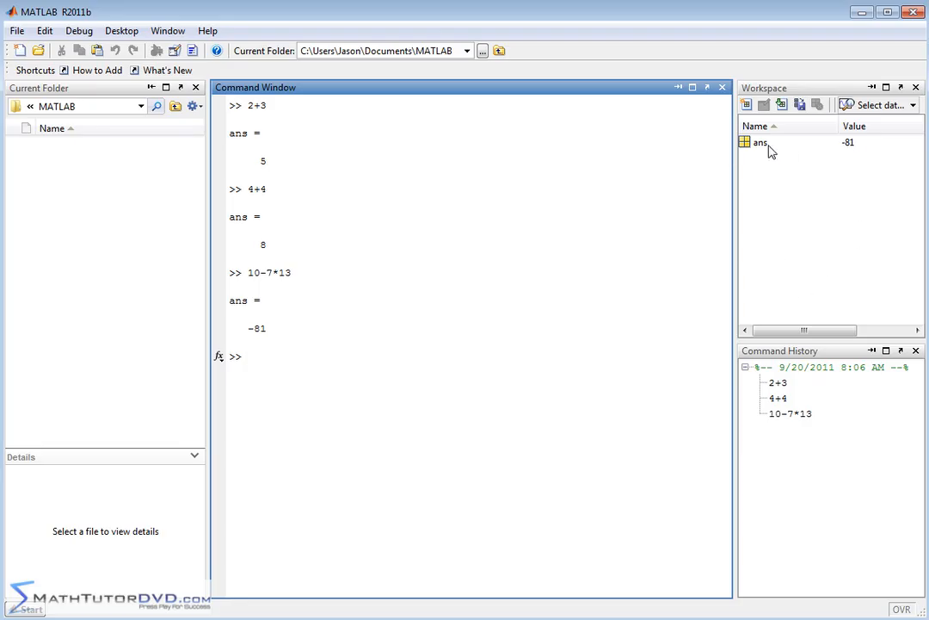
mouse_move(850, 148)
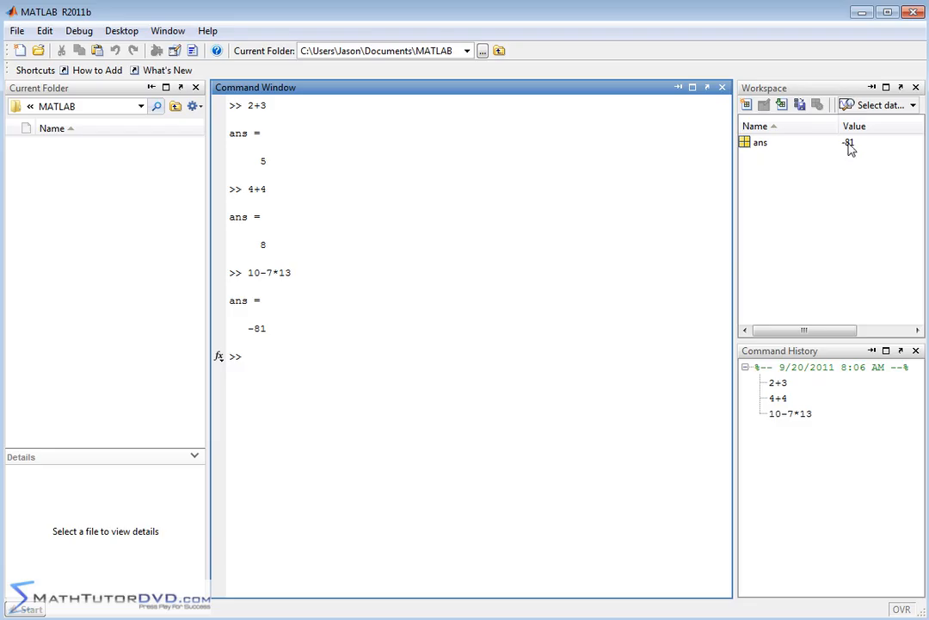
Step: Evaluate 55-5 at the prompt, giving ans = 50
text(55-5)
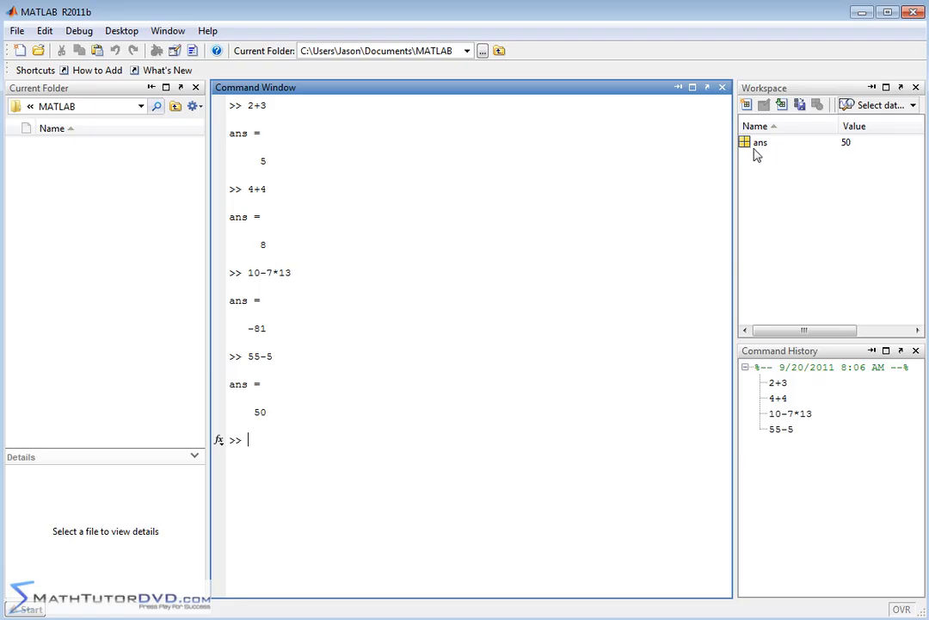
mouse_move(850, 148)
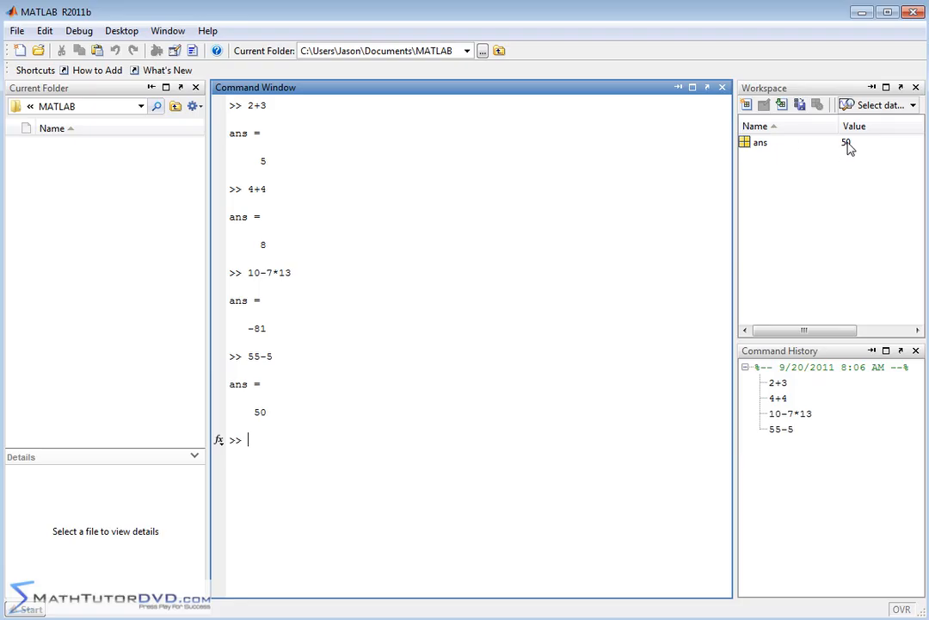